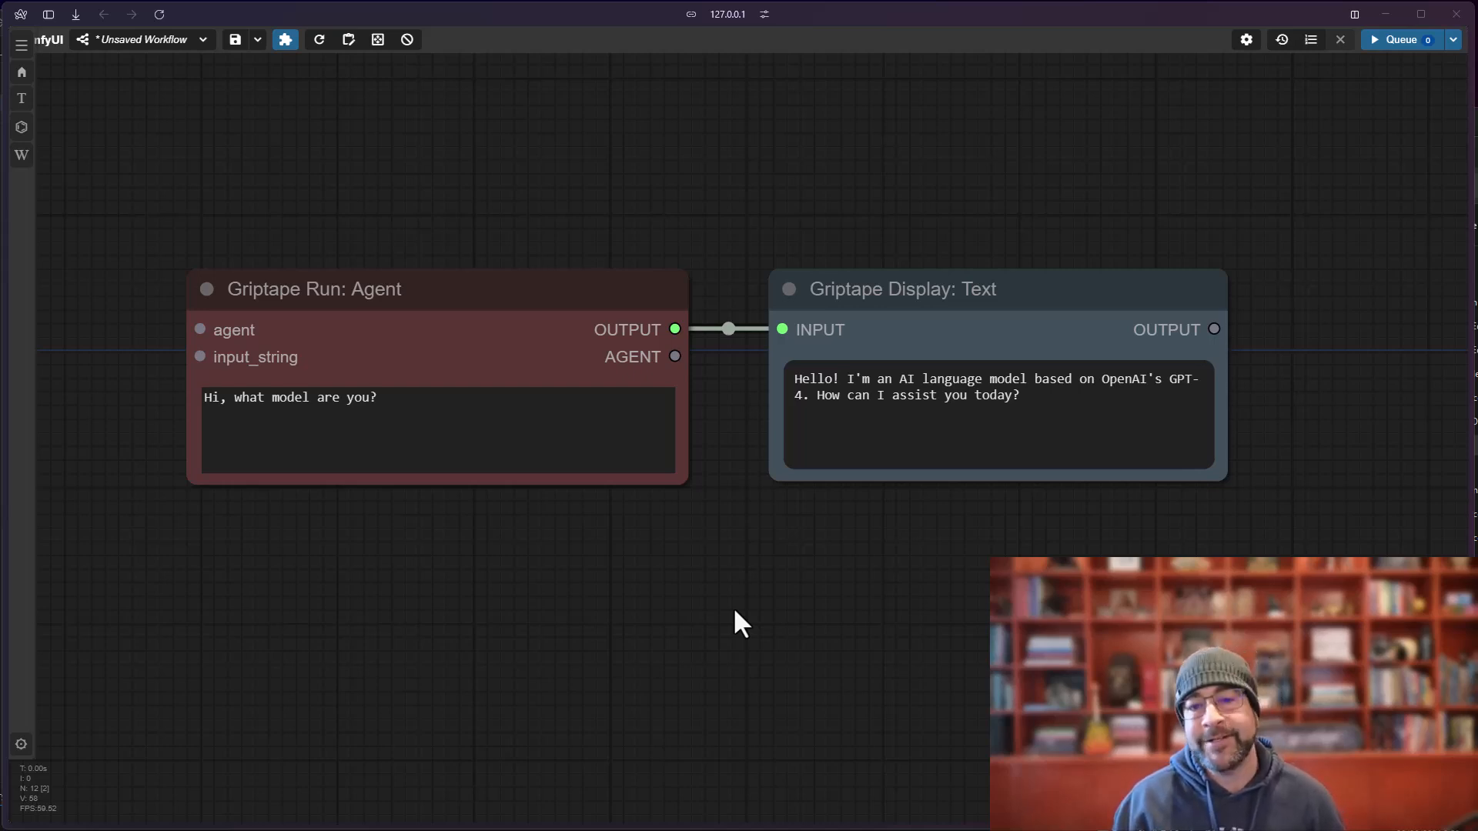
{"action": "mouse_move", "coordinate": [746, 596]}
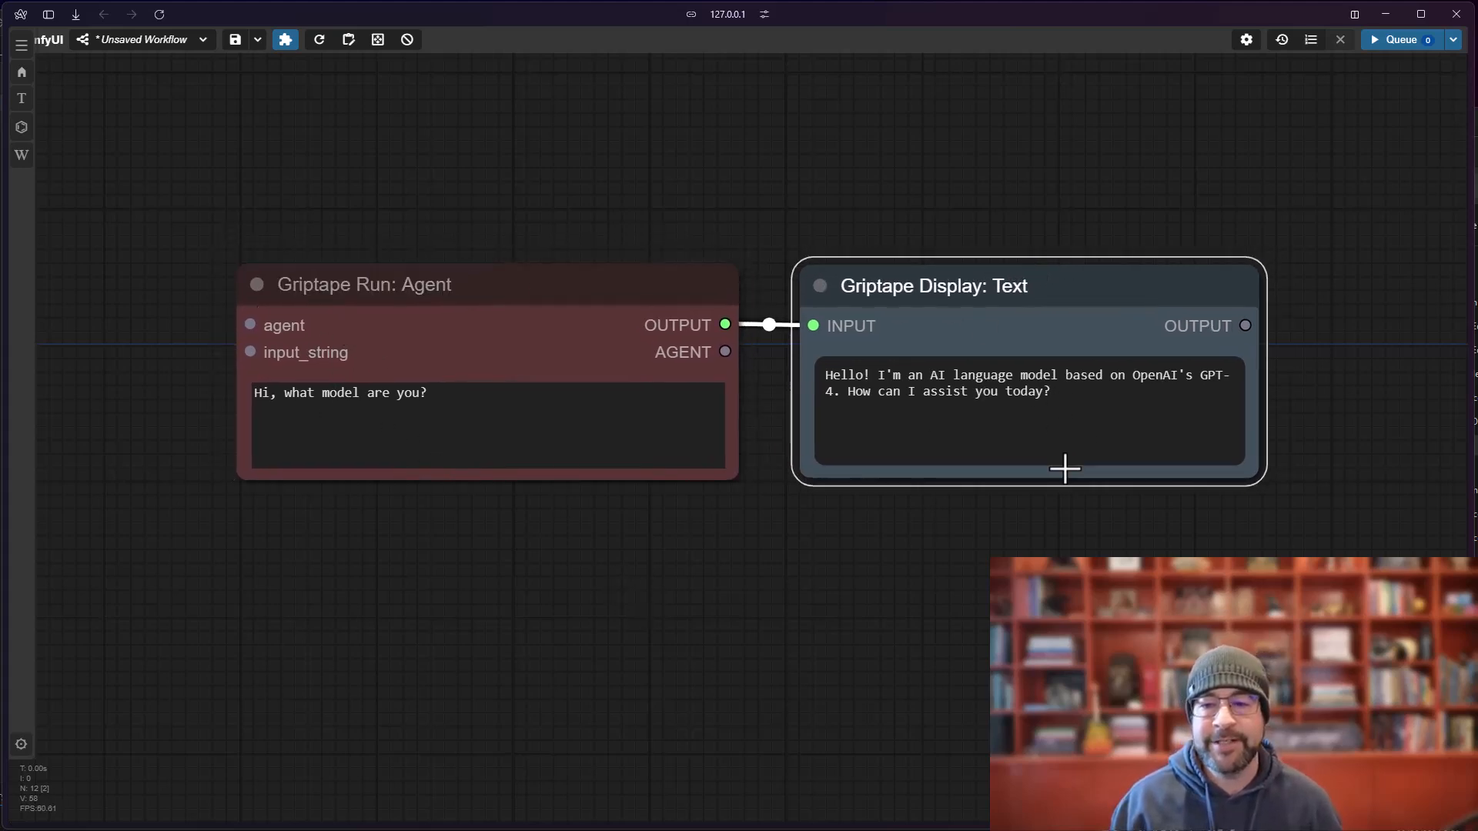
{"action": "mouse_move", "coordinate": [786, 619]}
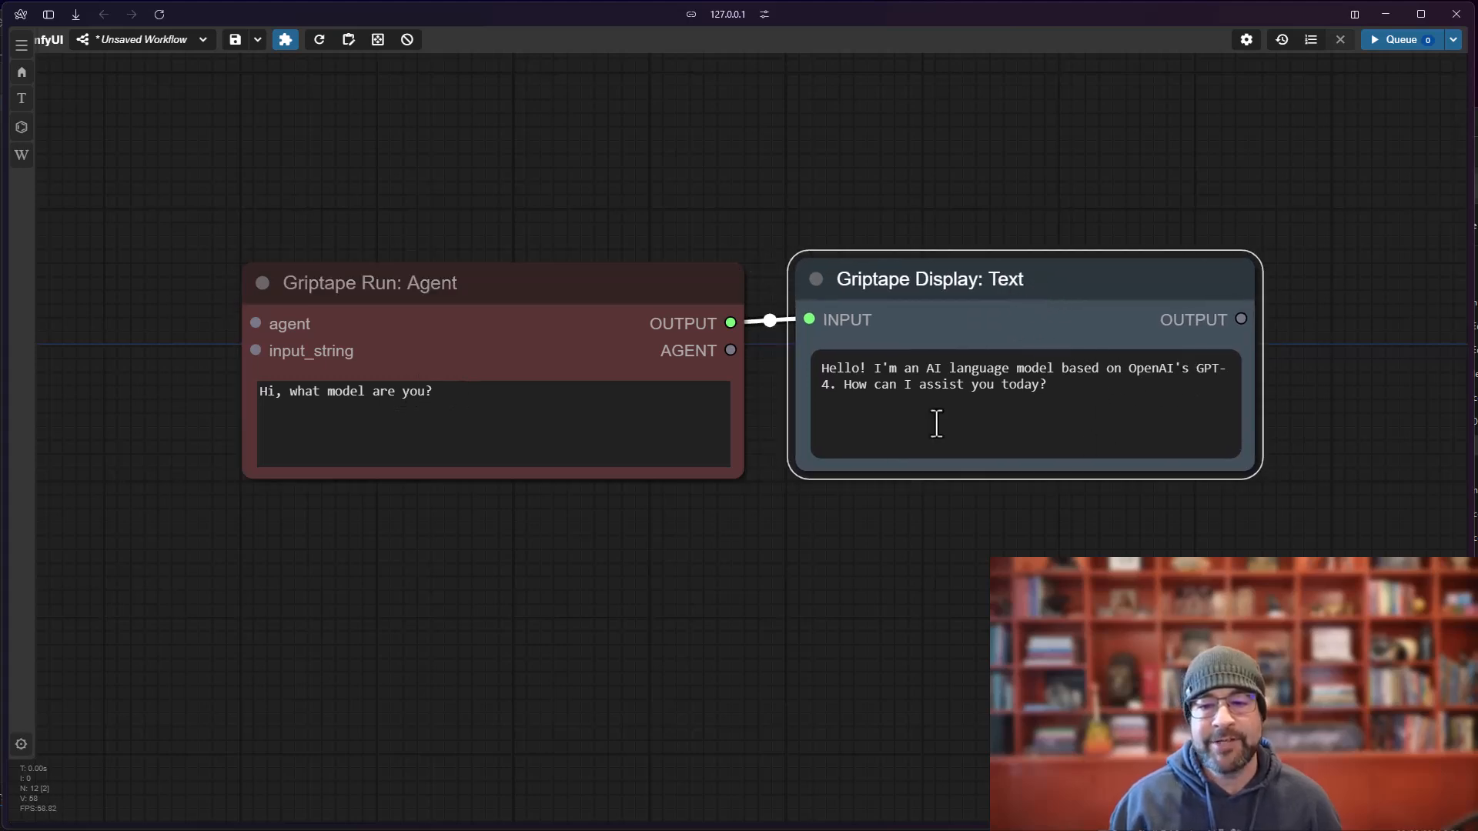
{"action": "mouse_move", "coordinate": [778, 653]}
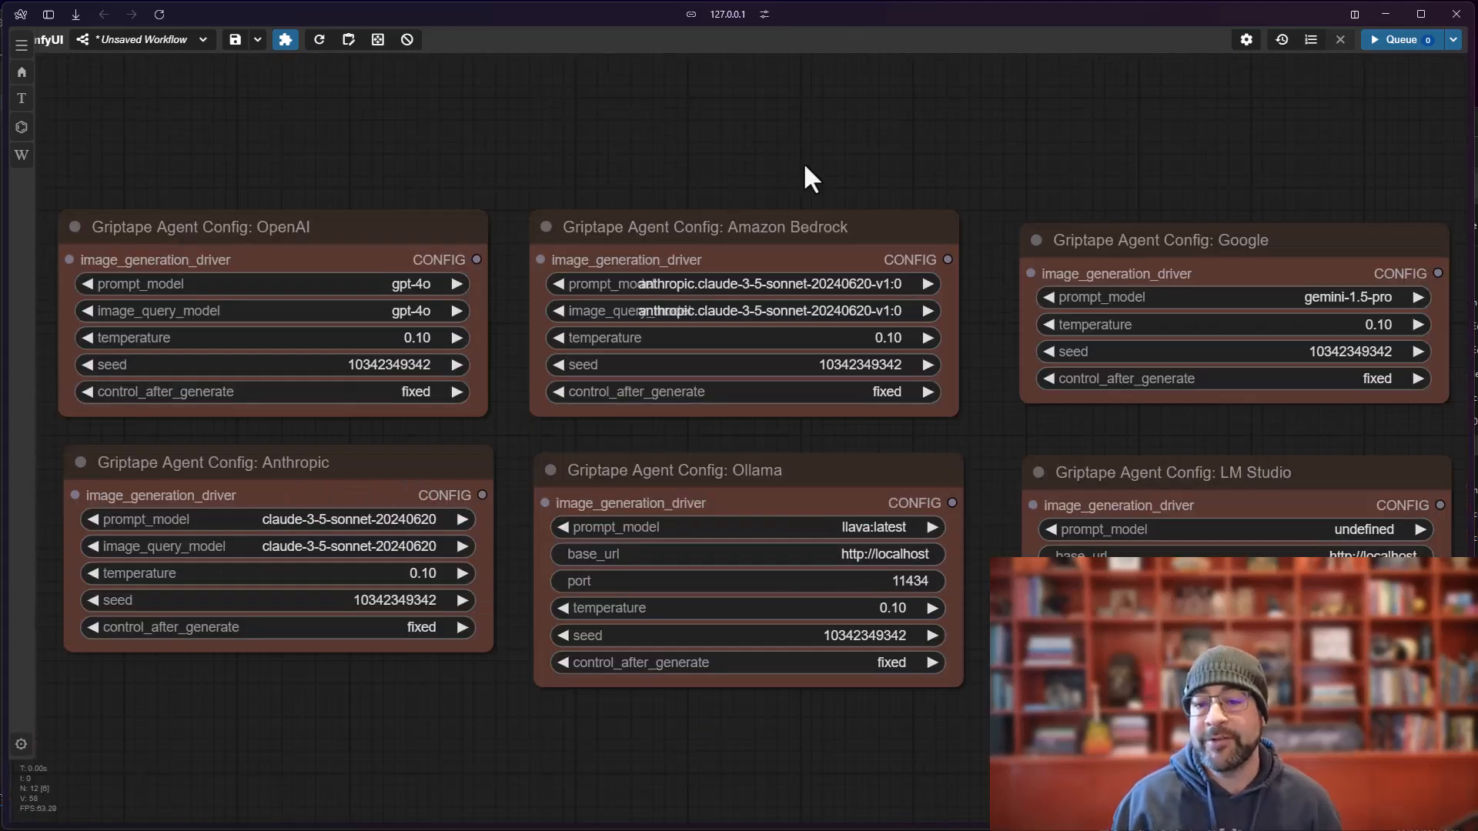
{"action": "mouse_move", "coordinate": [512, 167]}
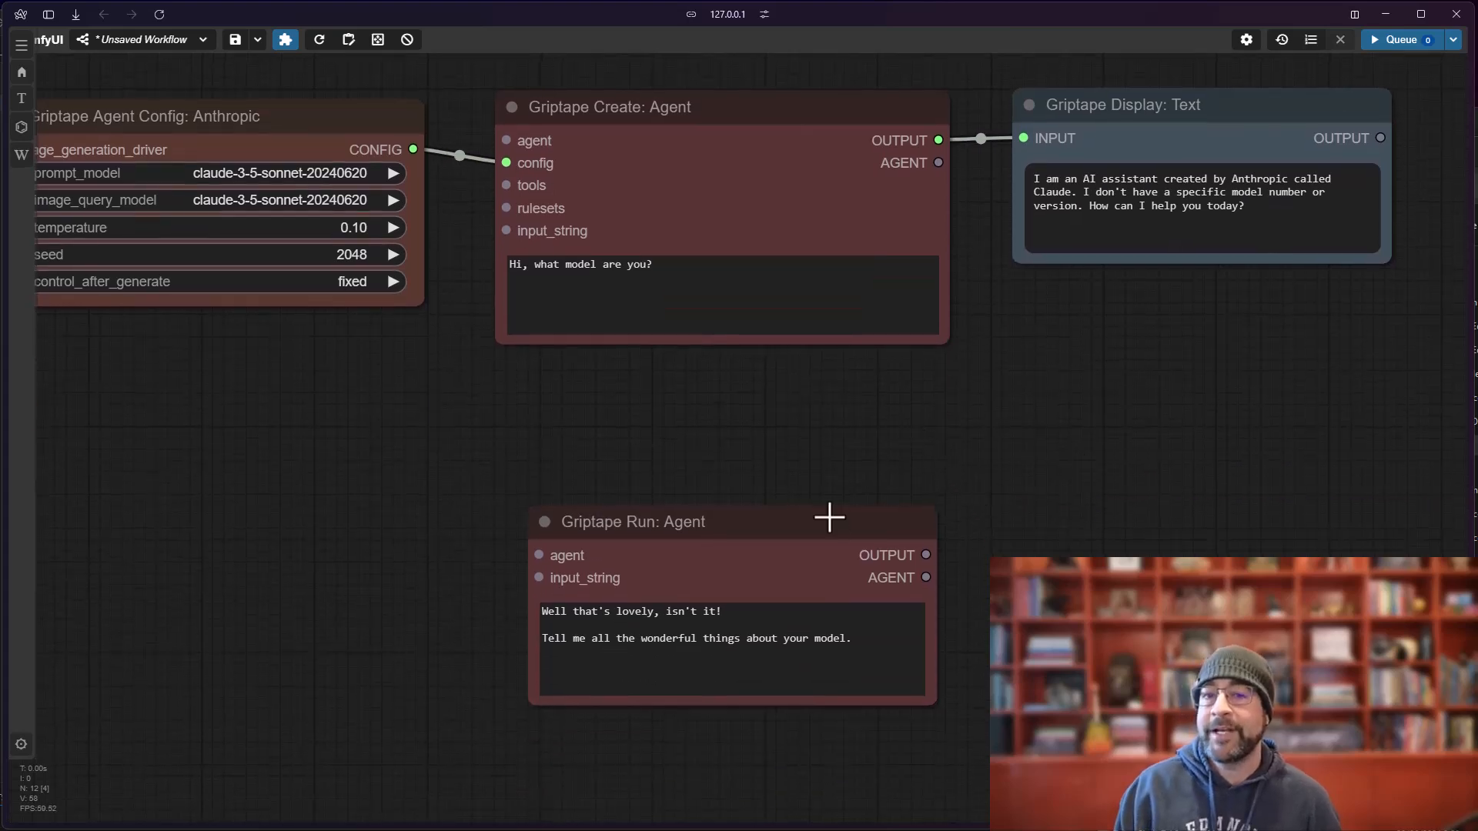
{"action": "mouse_move", "coordinate": [801, 460]}
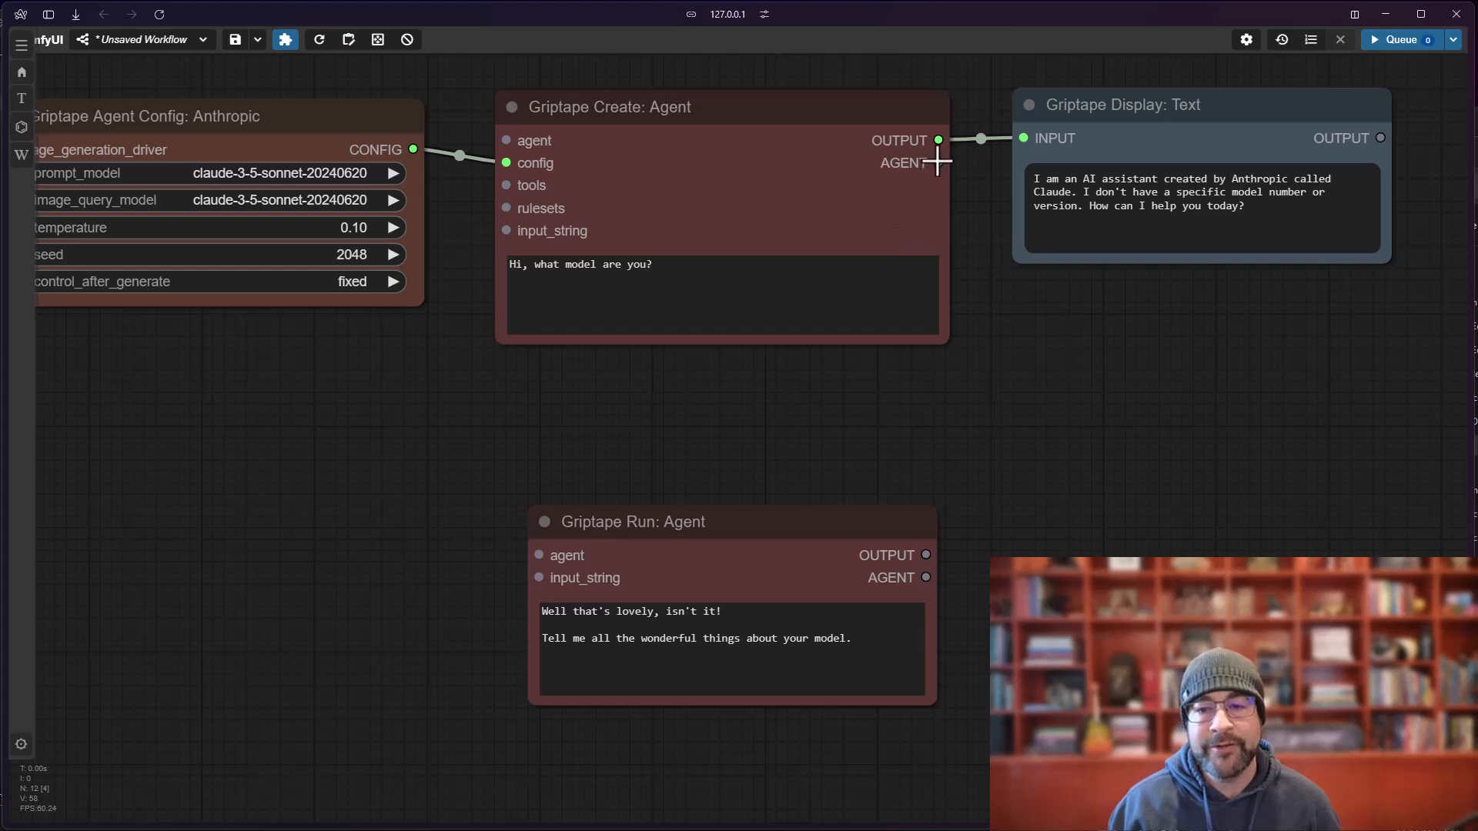
- Wire Create: Agent's AGENT output into the follow-up Run: Agent so its prompt gets answered
{"action": "left_click_drag", "start_coordinate": [936, 163], "coordinate": [545, 556]}
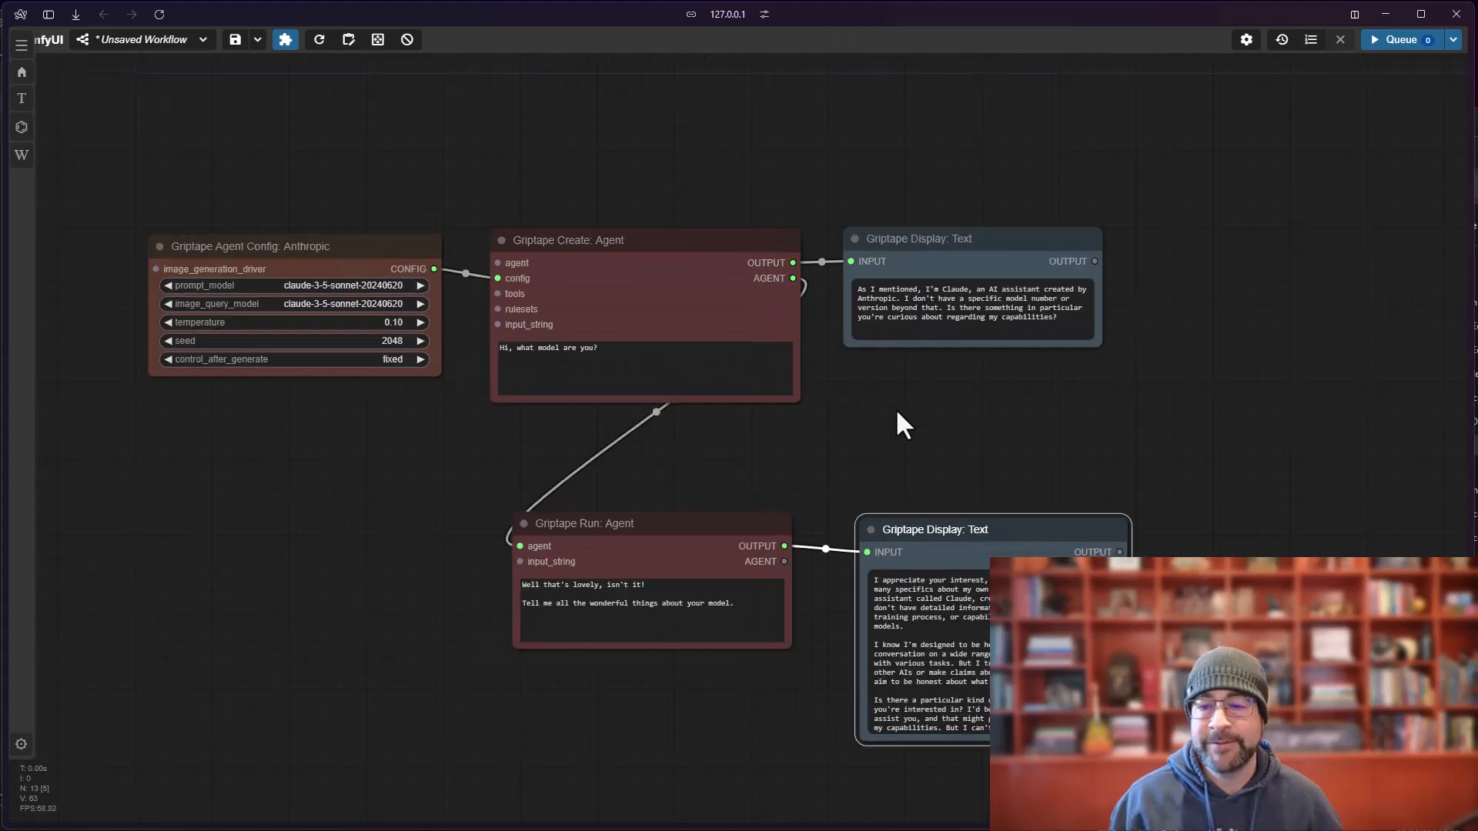
{"action": "mouse_move", "coordinate": [787, 507]}
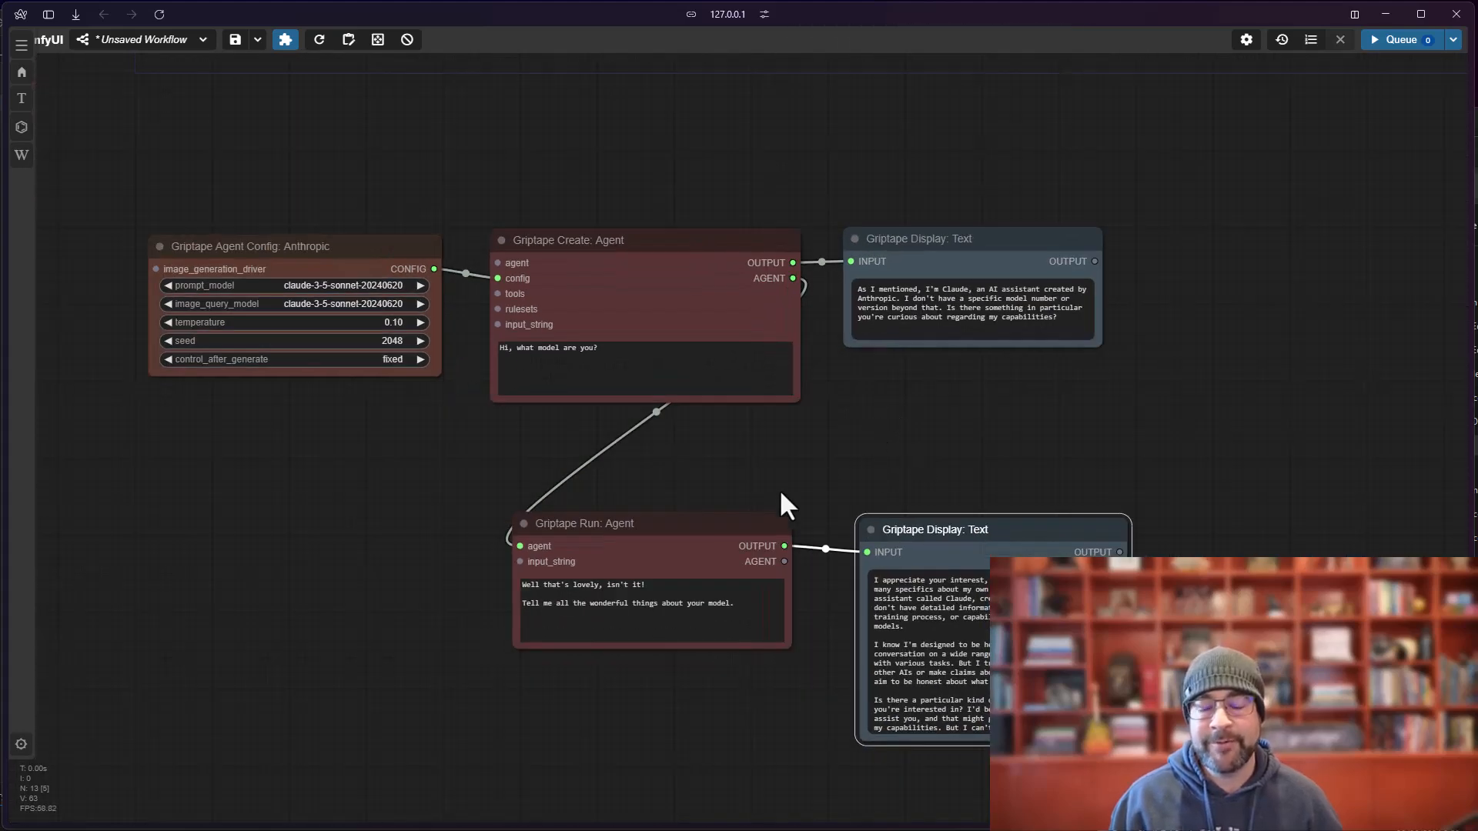
{"action": "mouse_move", "coordinate": [849, 490]}
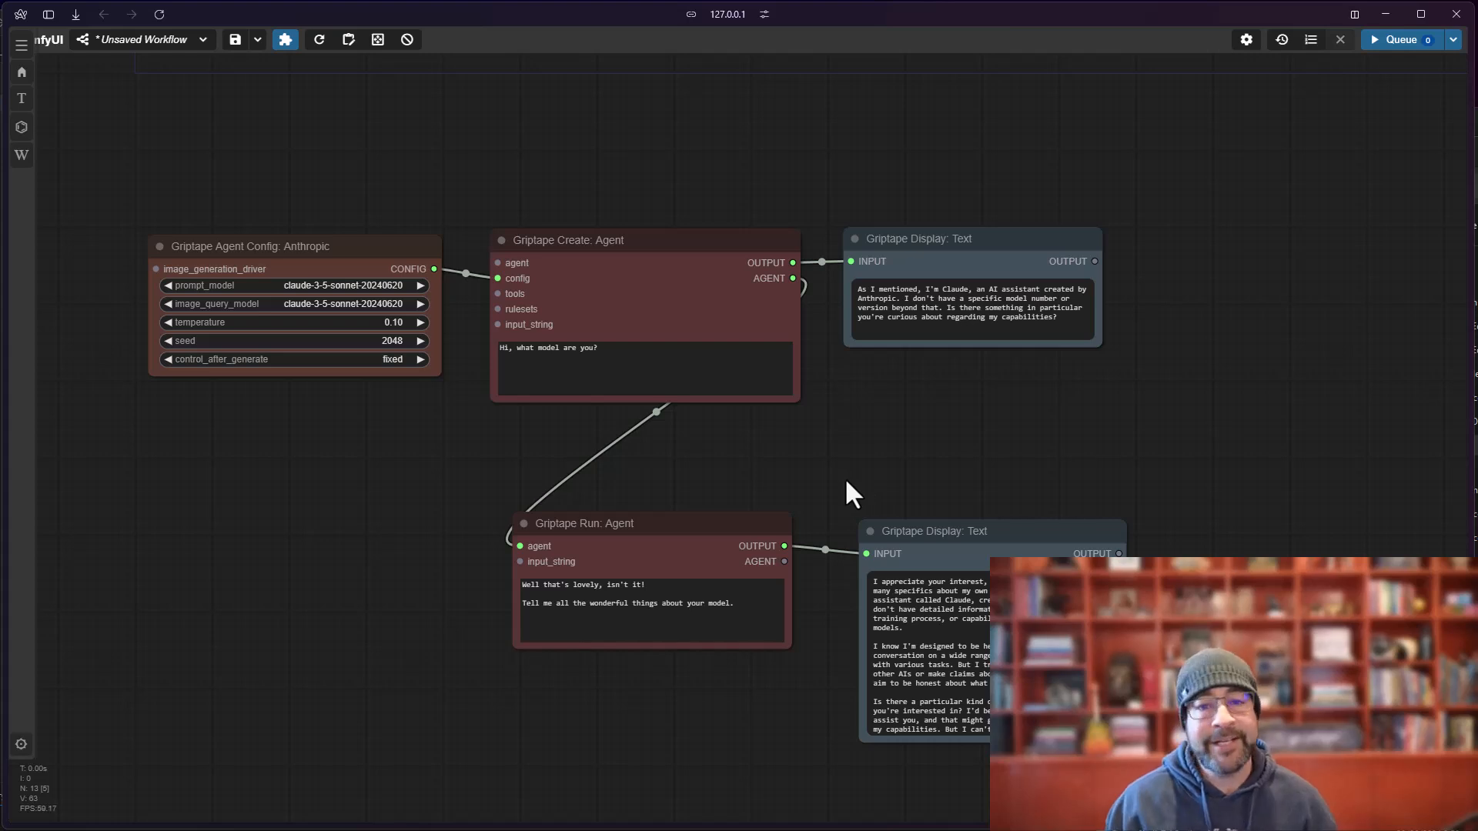
{"action": "left_click", "coordinate": [640, 240]}
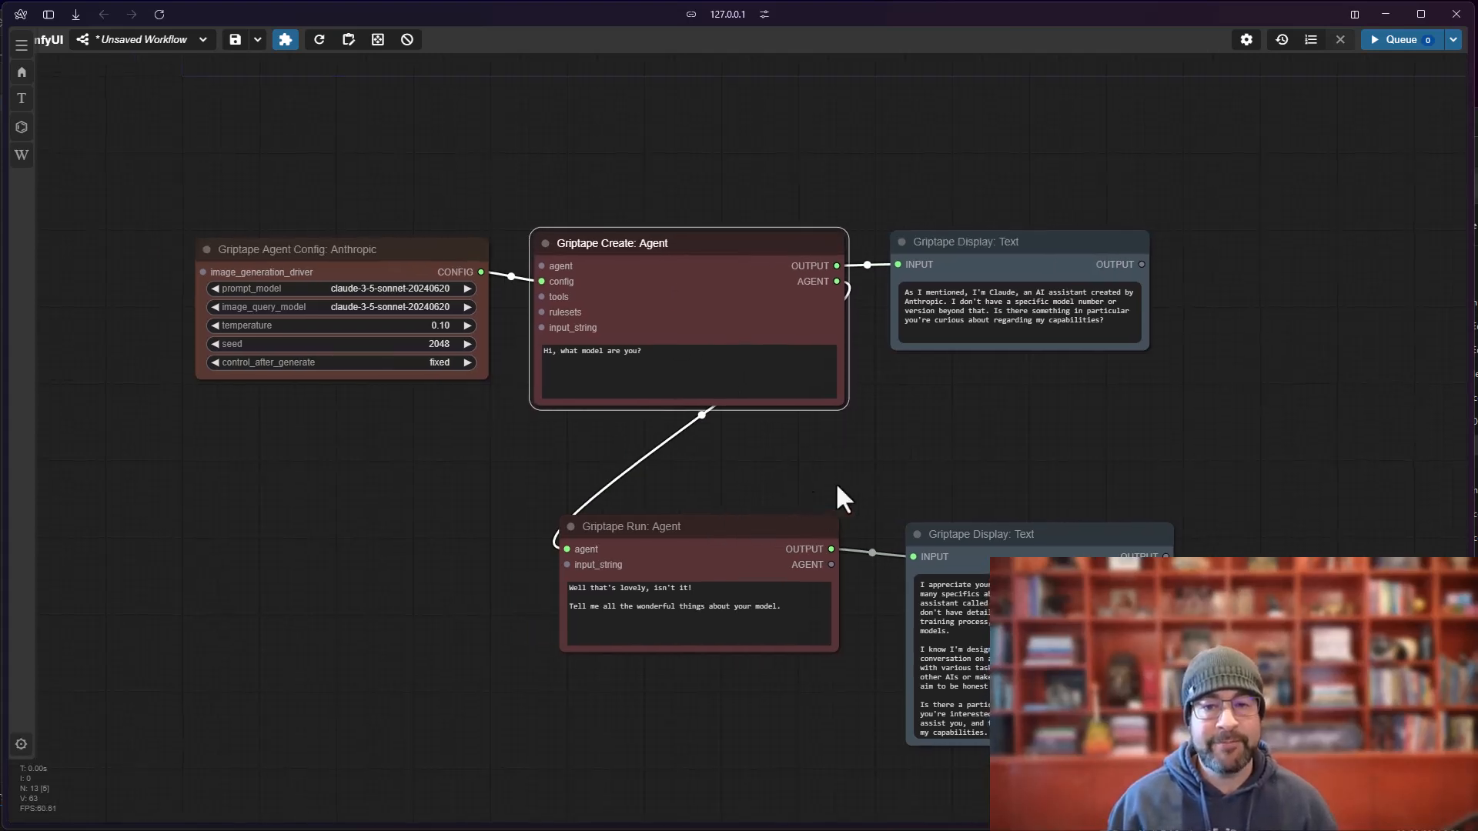
{"action": "left_click_drag", "start_coordinate": [839, 498], "coordinate": [817, 493]}
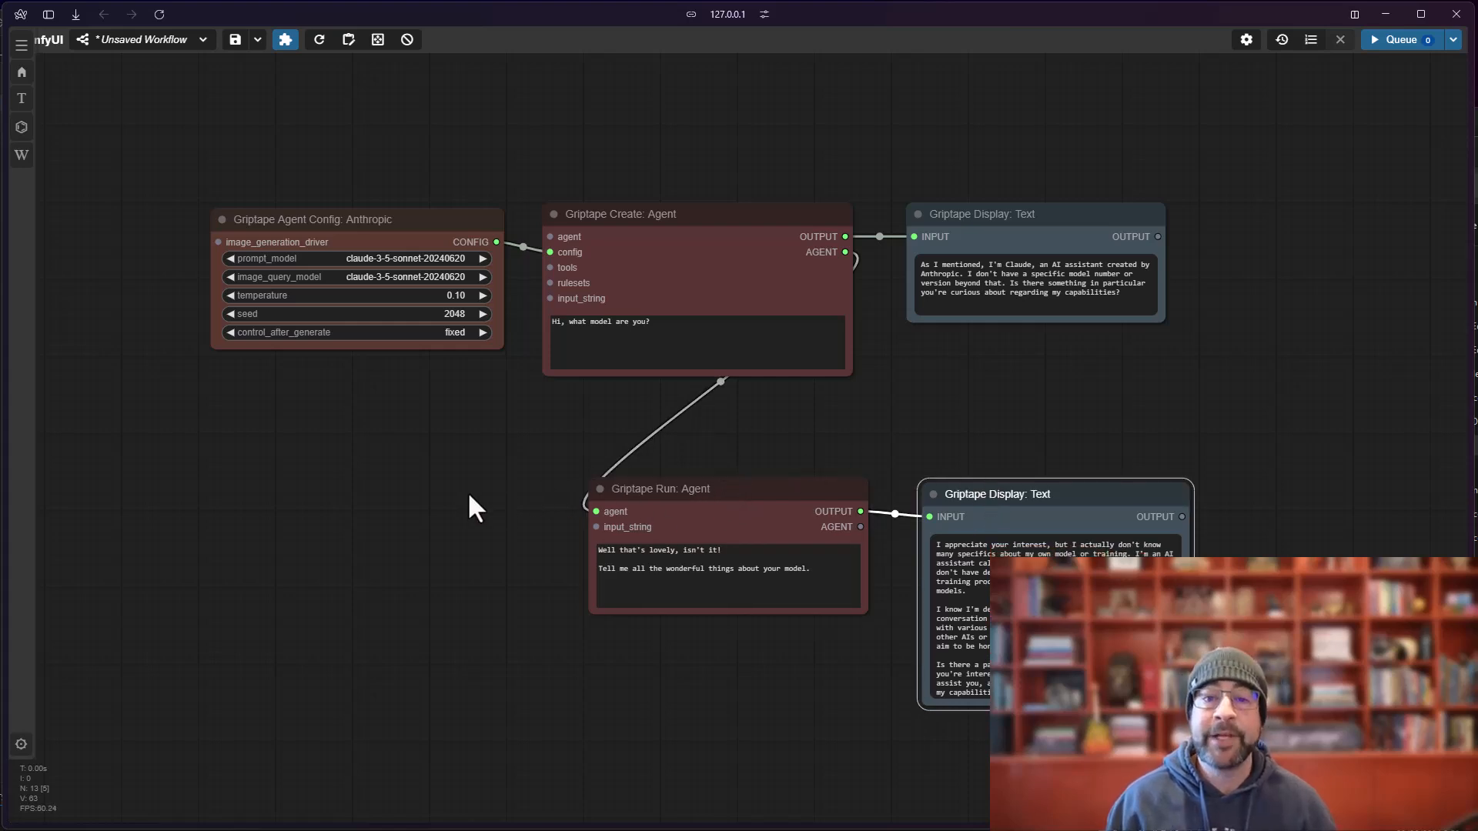
{"action": "mouse_move", "coordinate": [523, 448]}
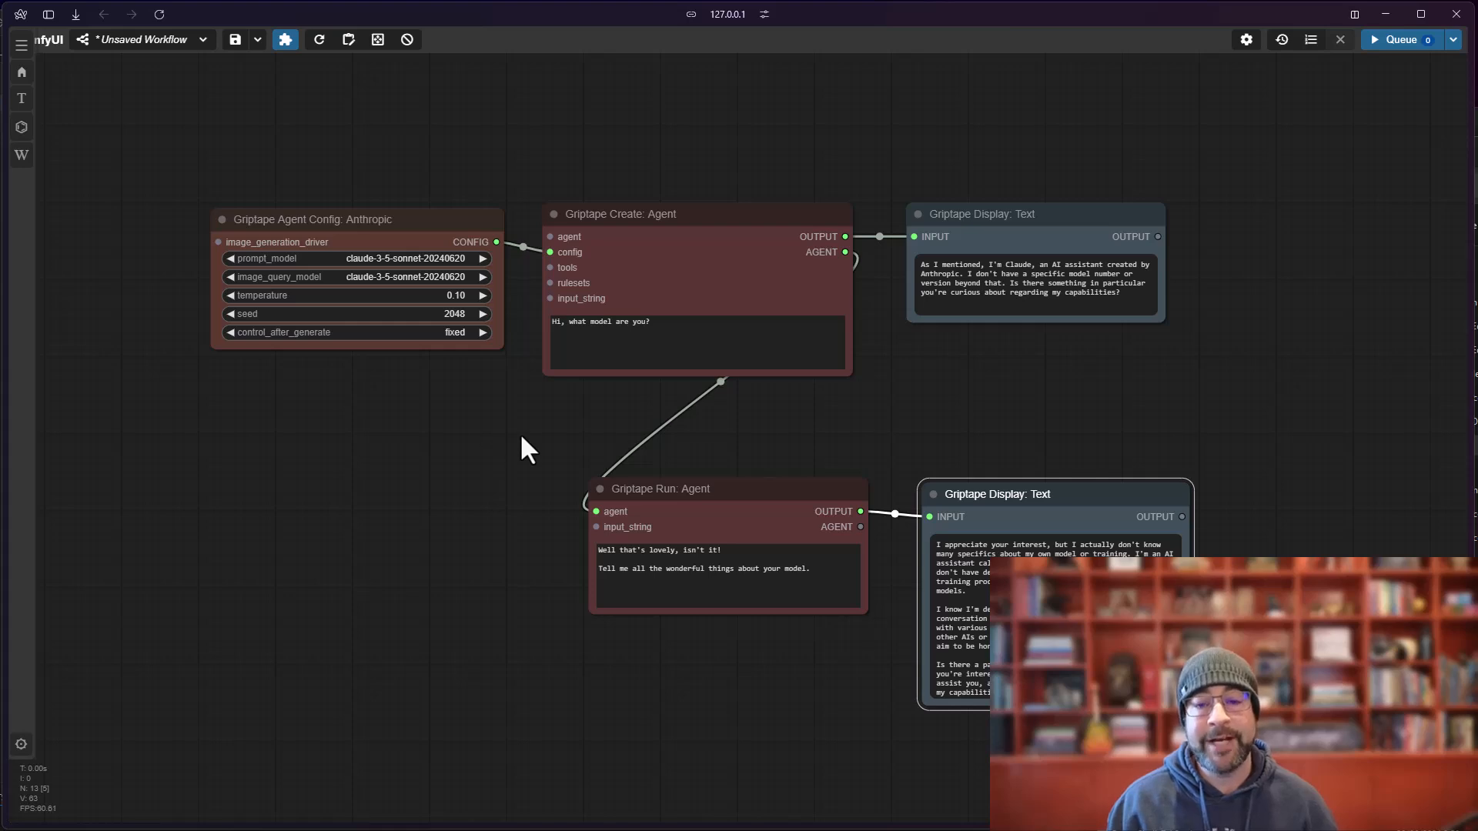
{"action": "mouse_move", "coordinate": [465, 470]}
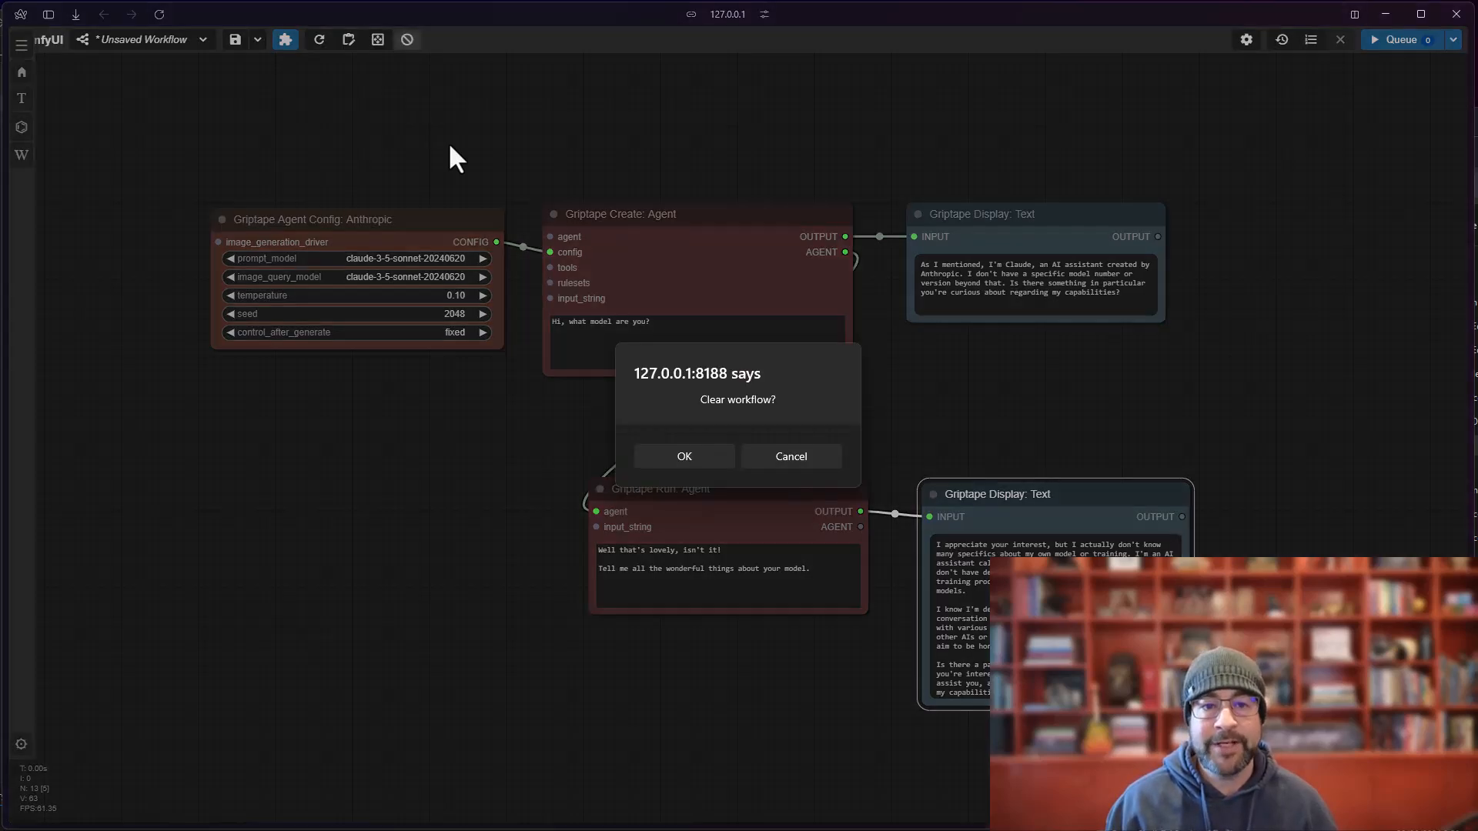
- Confirm the clear, then add Griptape Set: Default Agent and Agent Config: Anthropic nodes
{"action": "left_click", "coordinate": [684, 455]}
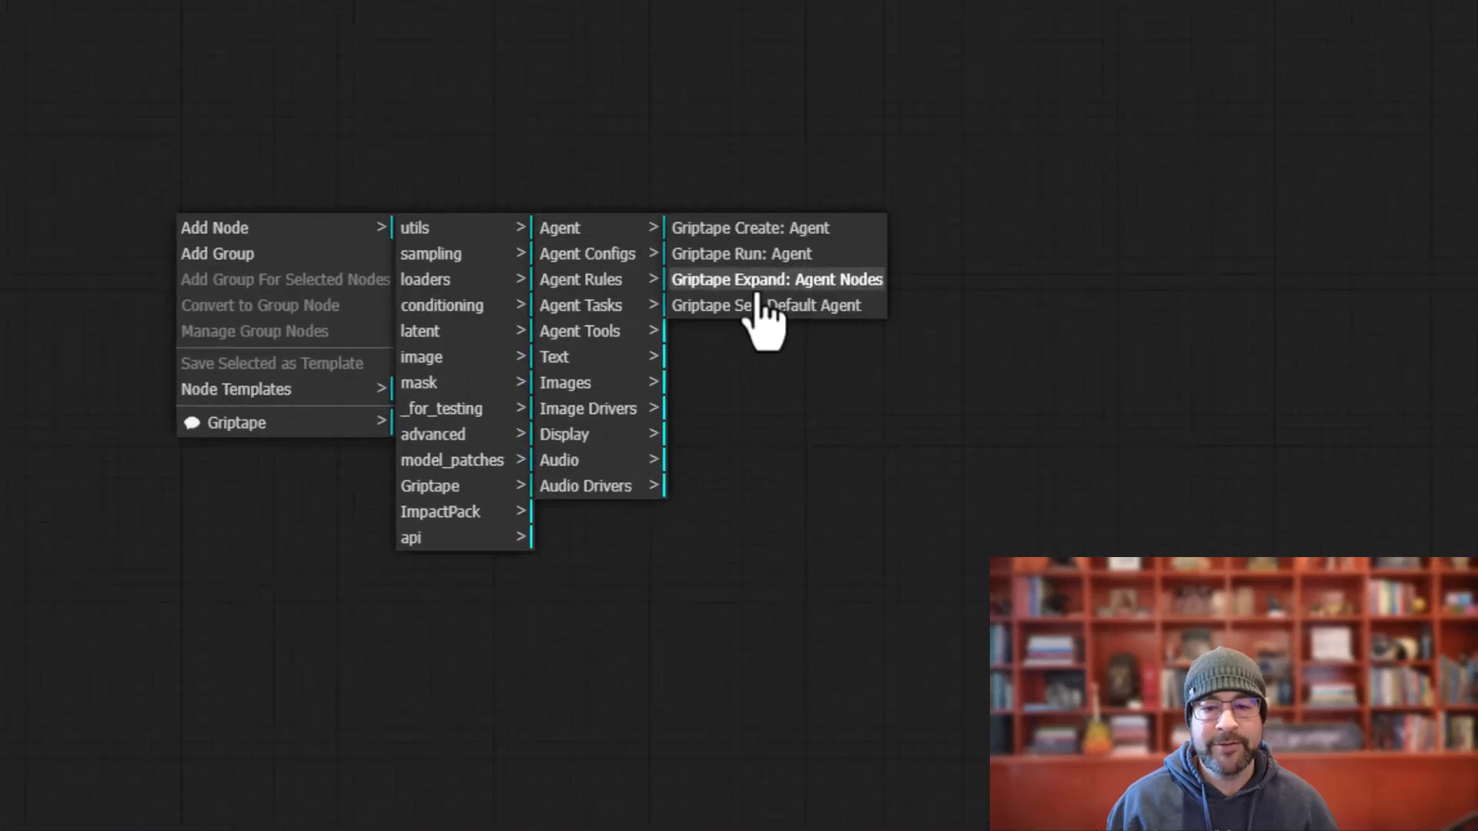
{"action": "mouse_move", "coordinate": [765, 305]}
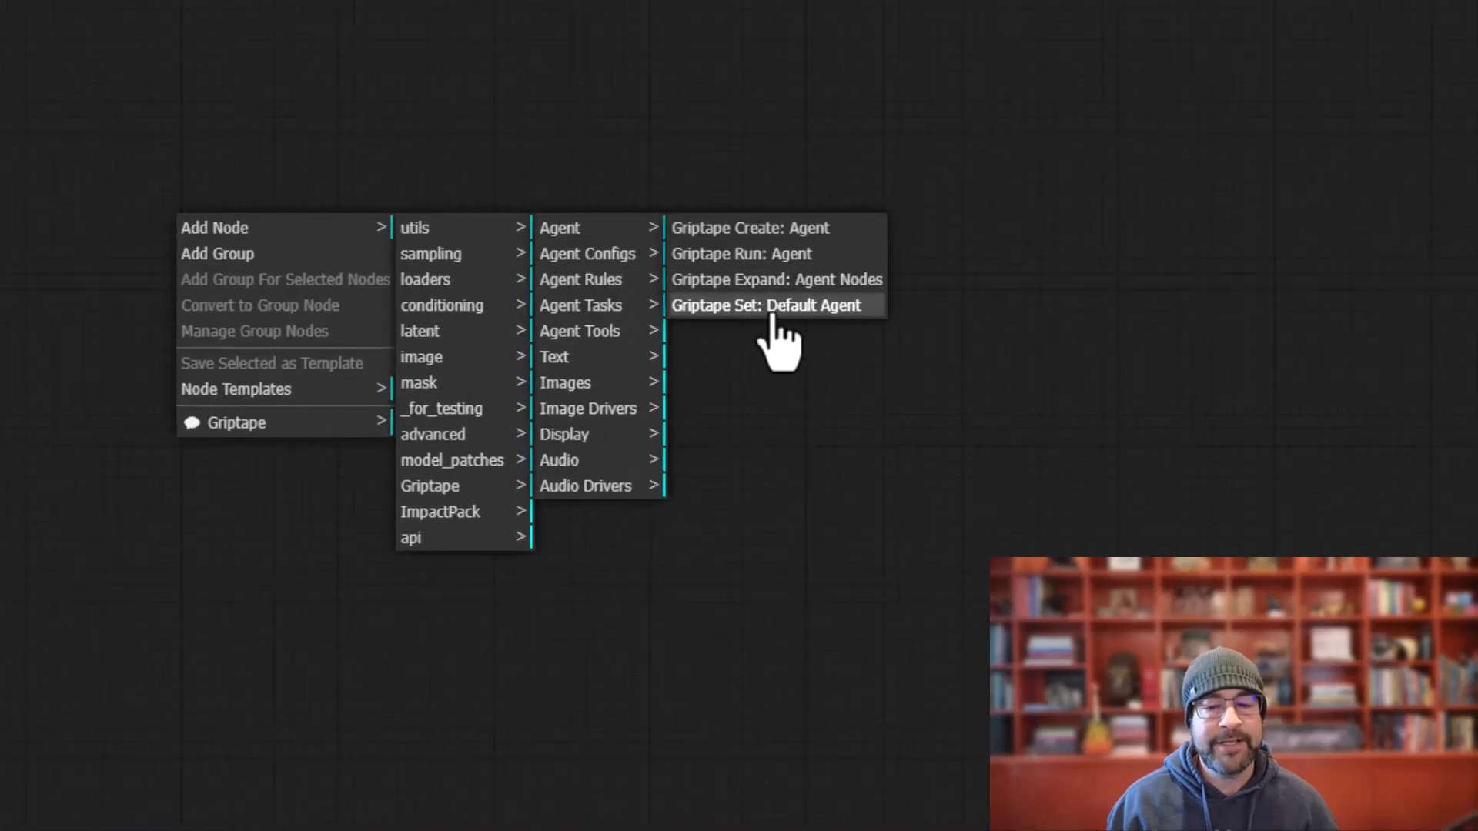
{"action": "left_click", "coordinate": [765, 305]}
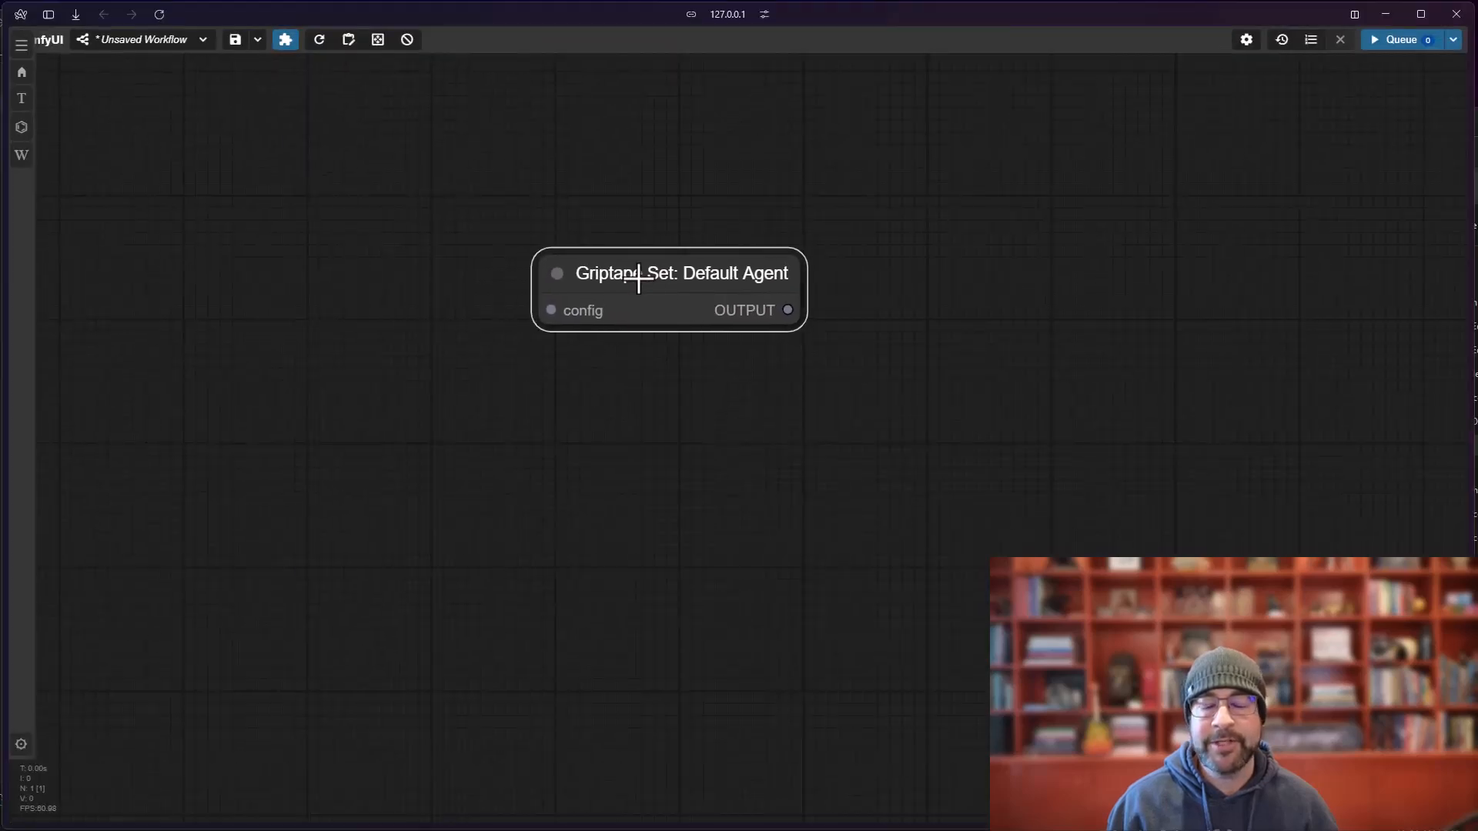
{"action": "right_click", "coordinate": [405, 462]}
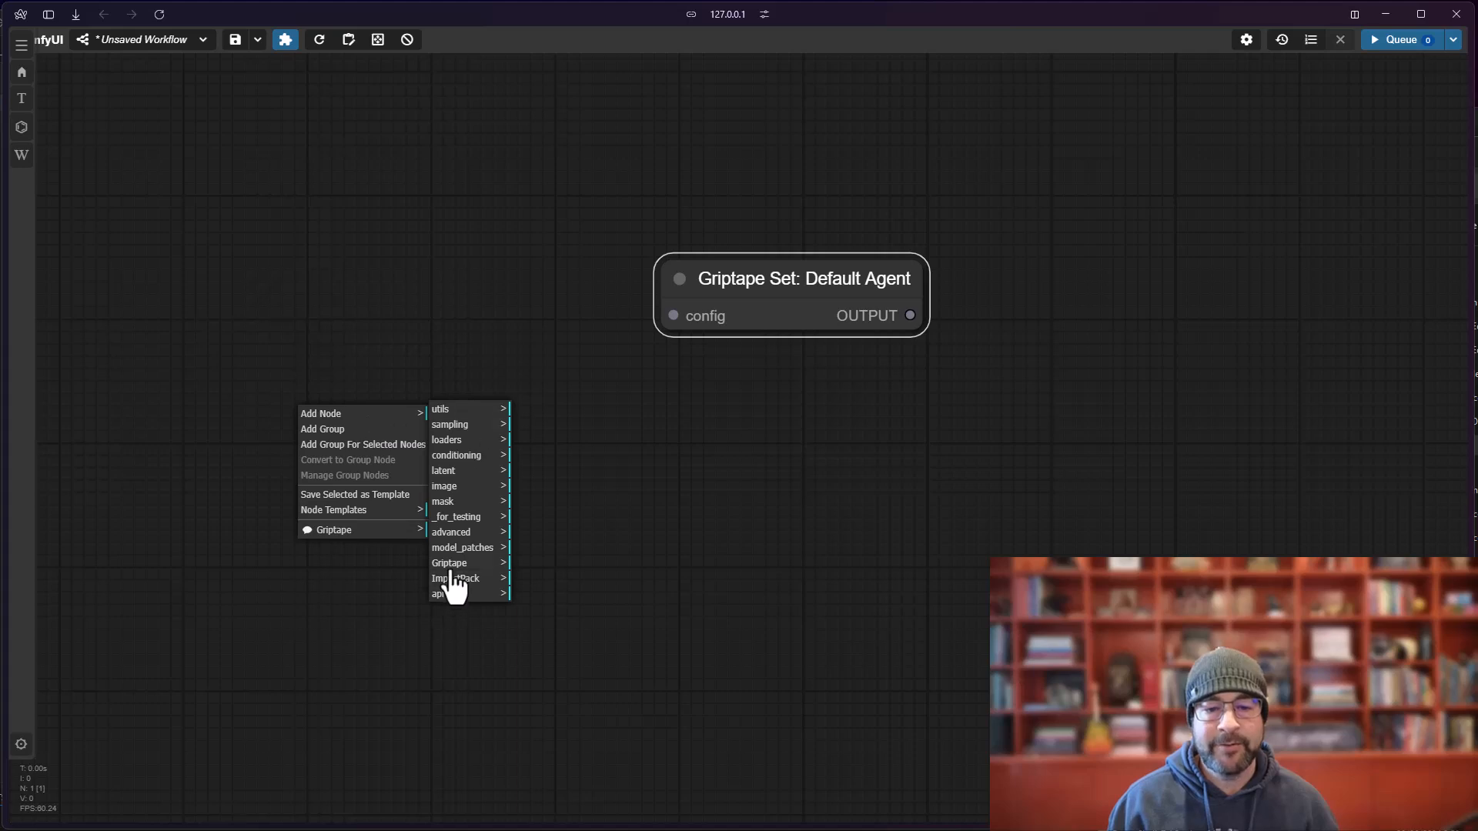
{"action": "mouse_move", "coordinate": [450, 563]}
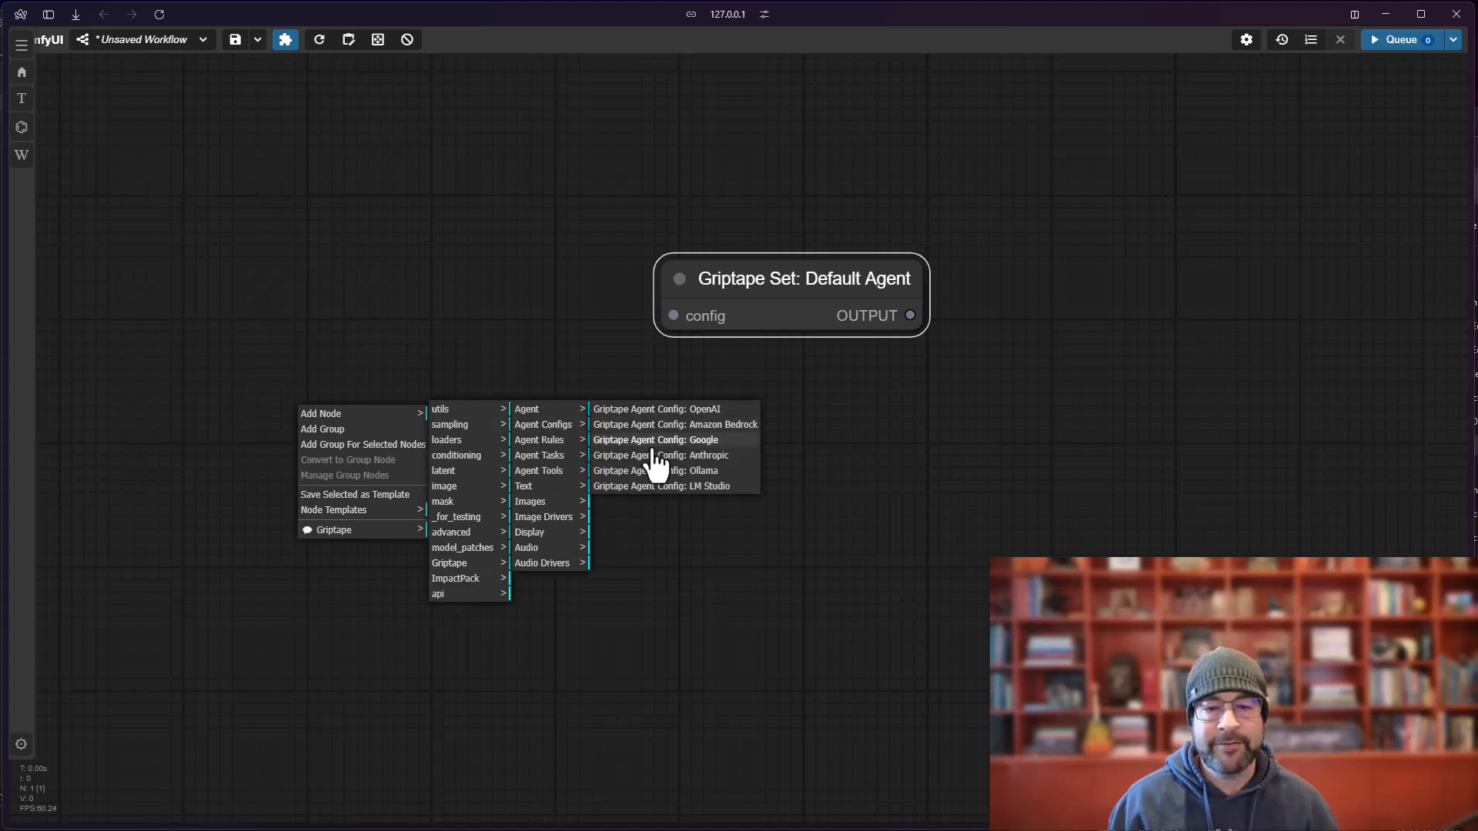
{"action": "left_click", "coordinate": [662, 456]}
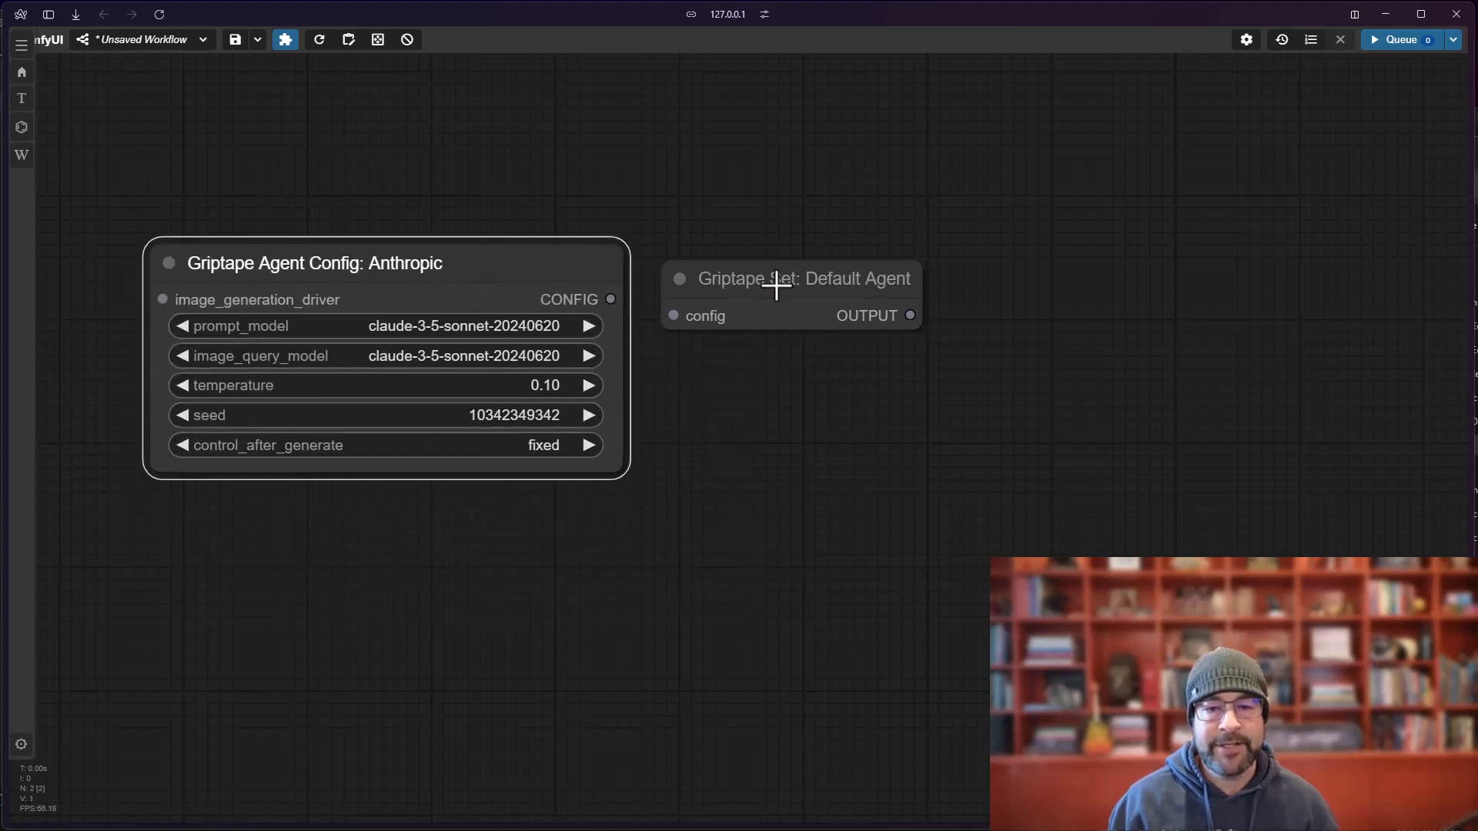
- Feed the Anthropic CONFIG into the default-agent node, queue it, then clear the workflow
{"action": "left_click_drag", "start_coordinate": [611, 298], "coordinate": [696, 296]}
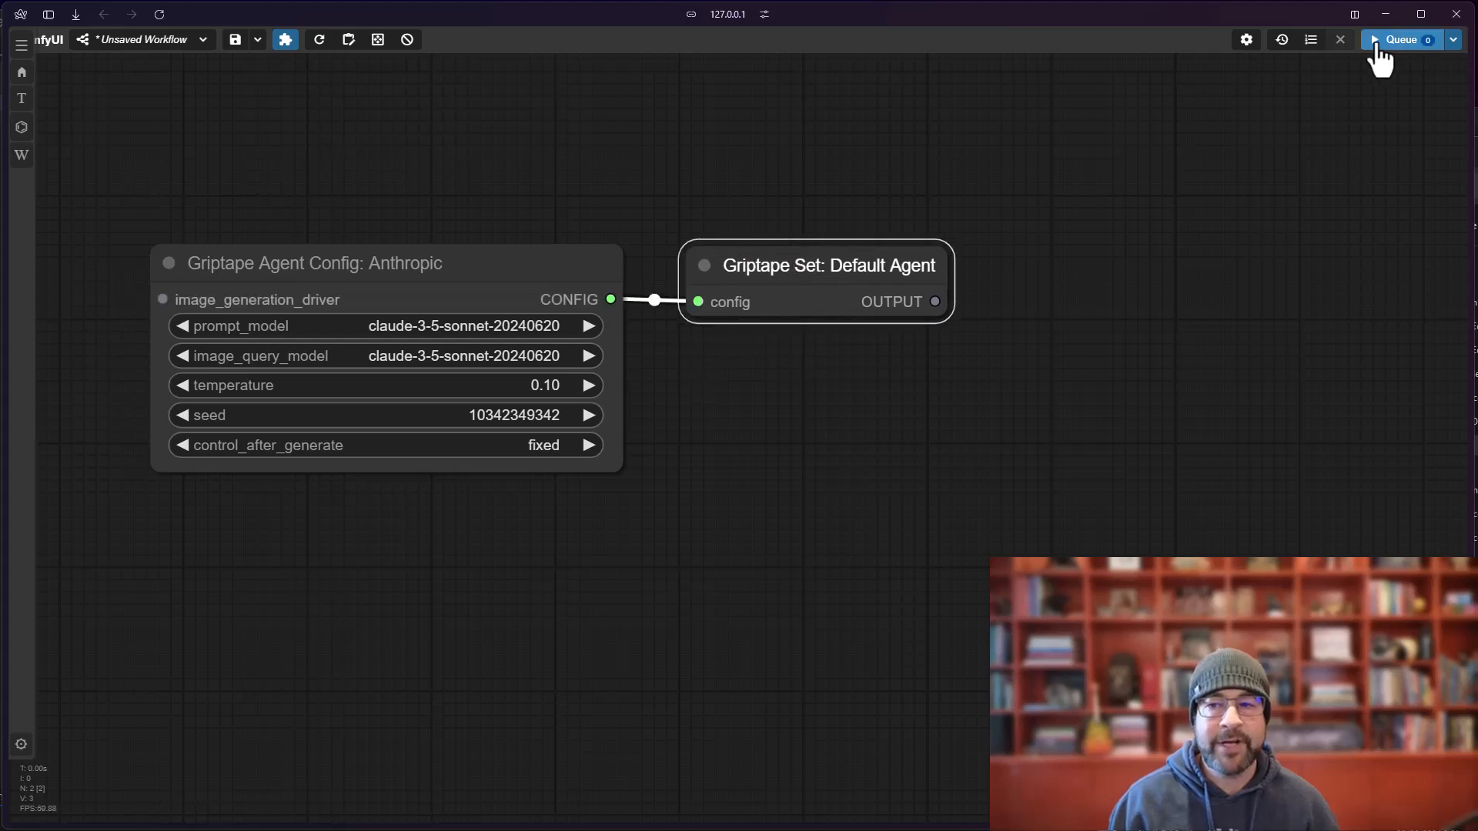
{"action": "left_click", "coordinate": [1402, 40]}
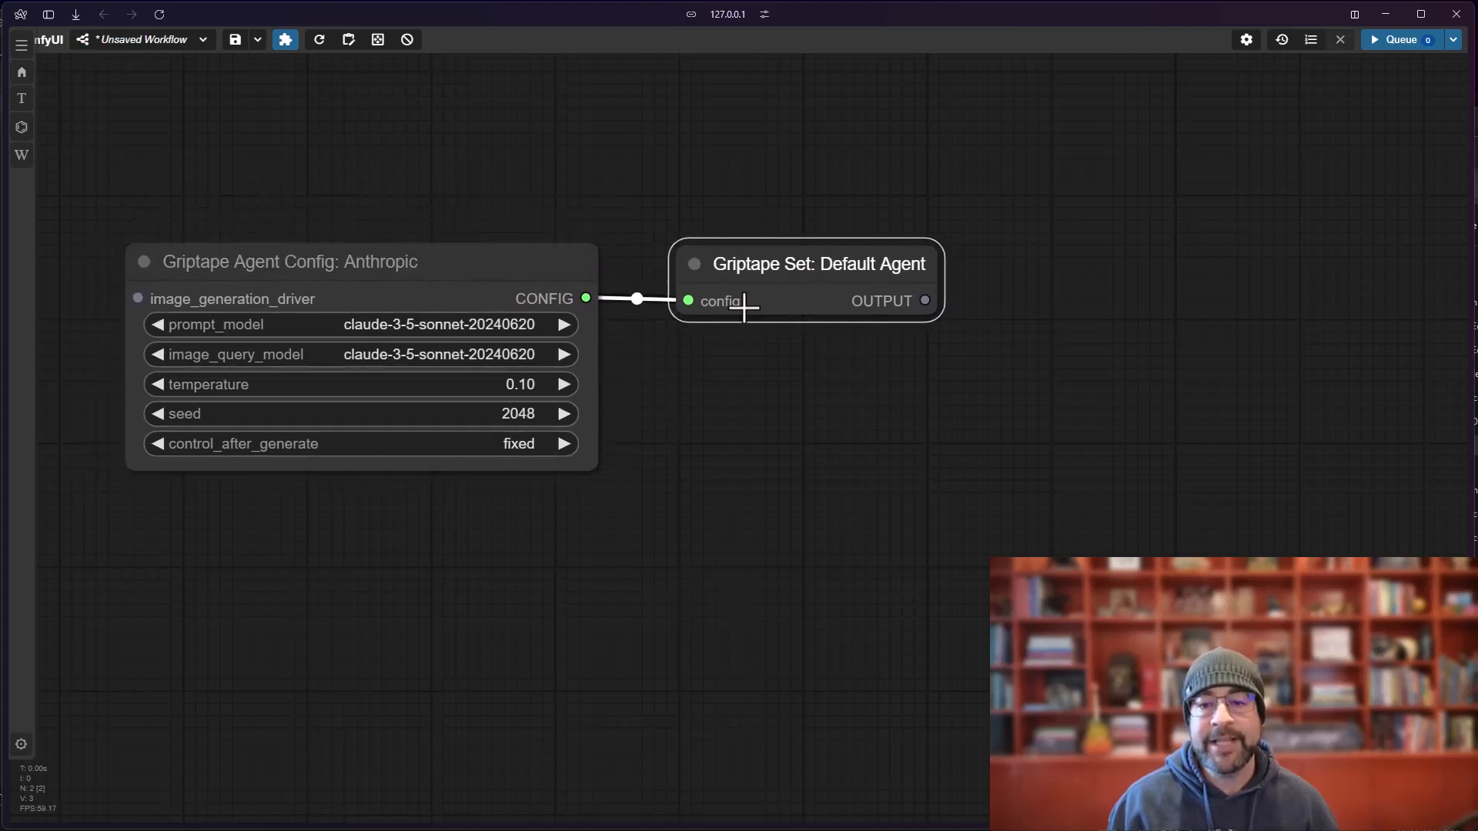
{"action": "mouse_move", "coordinate": [405, 40]}
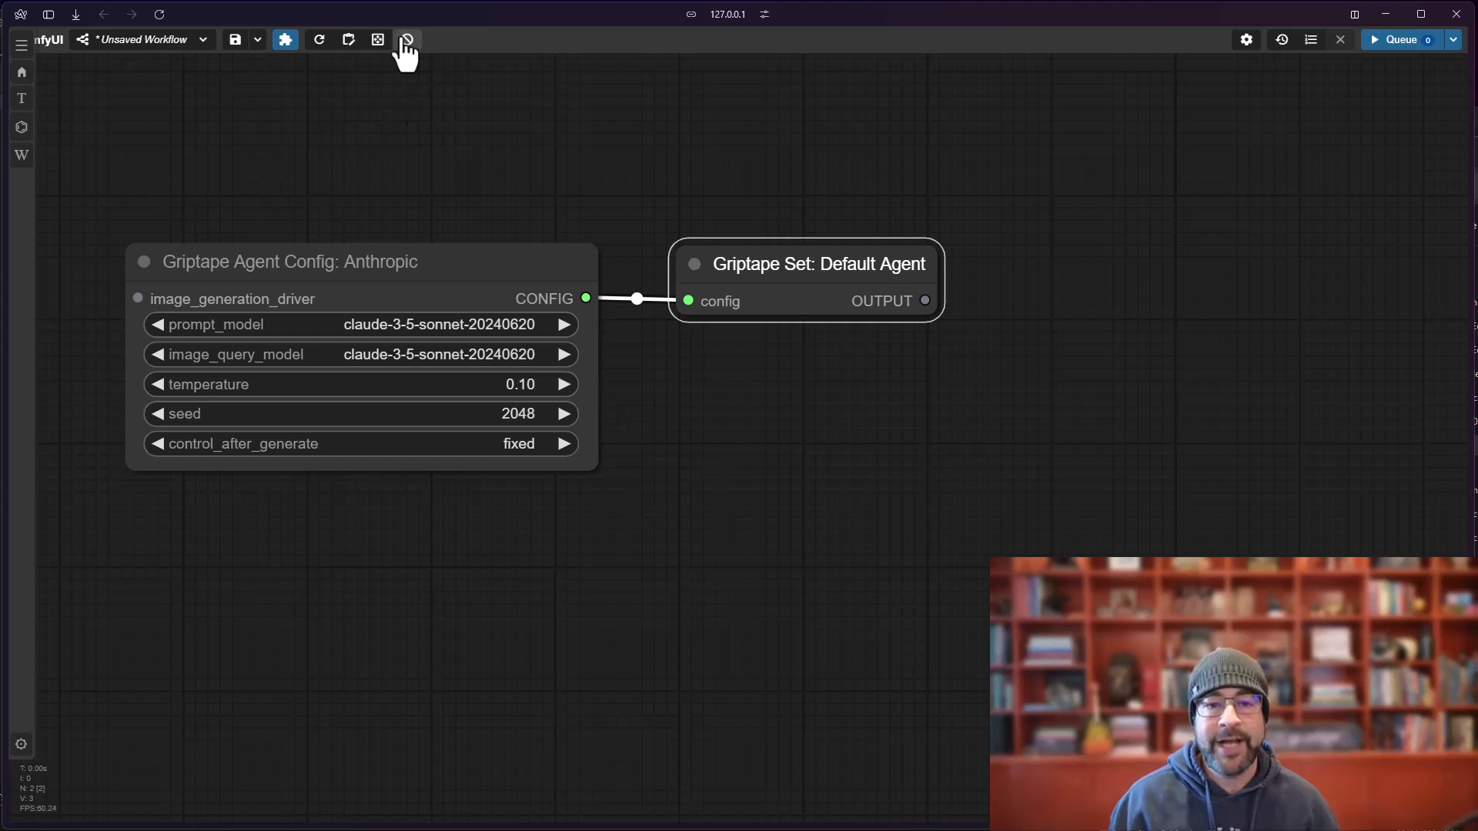
{"action": "left_click", "coordinate": [406, 39]}
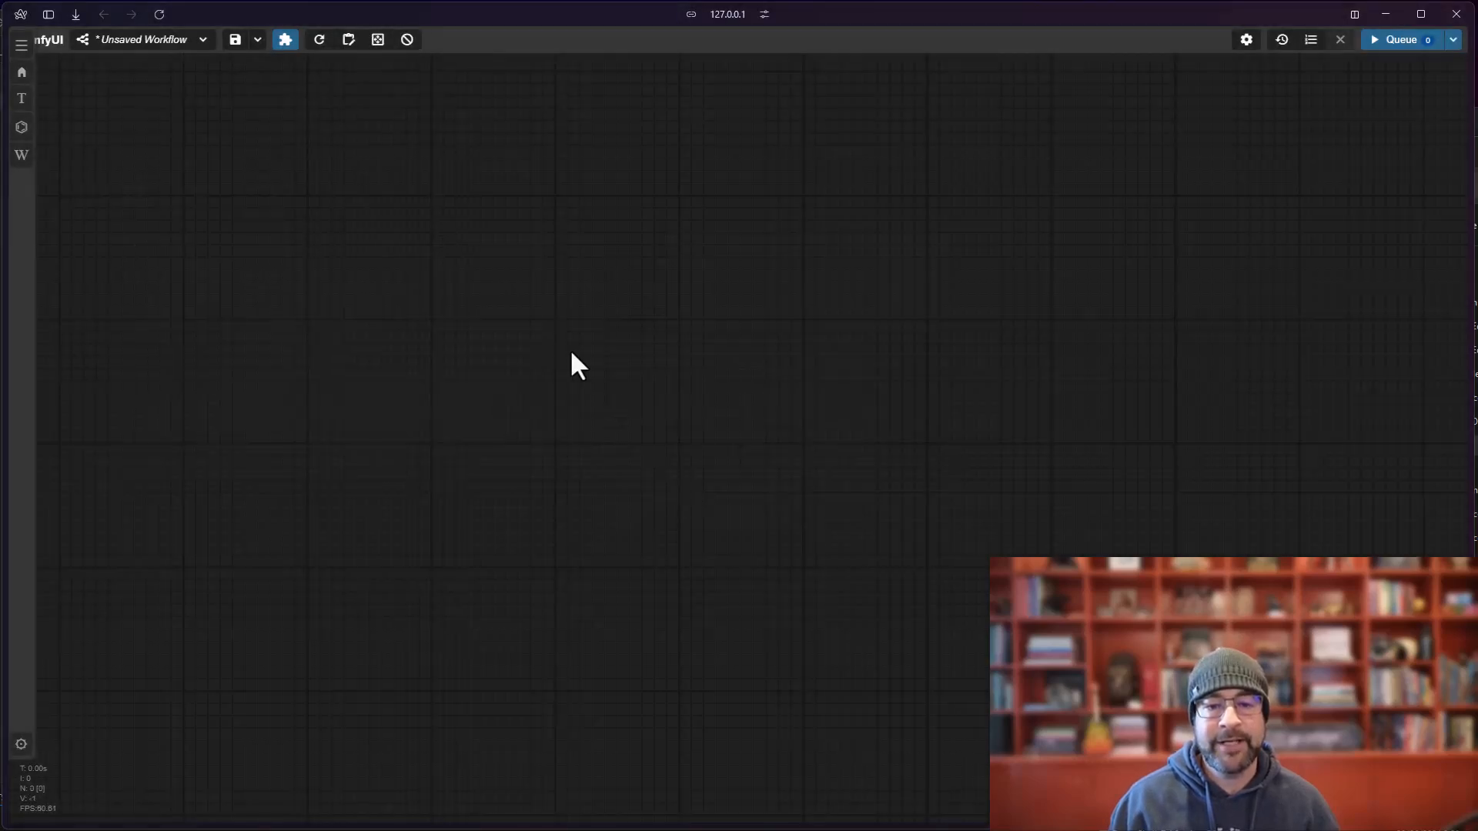
- Add Griptape Run: Agent feeding a Griptape Display: Text node to answer 'What model are you?'
{"action": "right_click", "coordinate": [575, 366]}
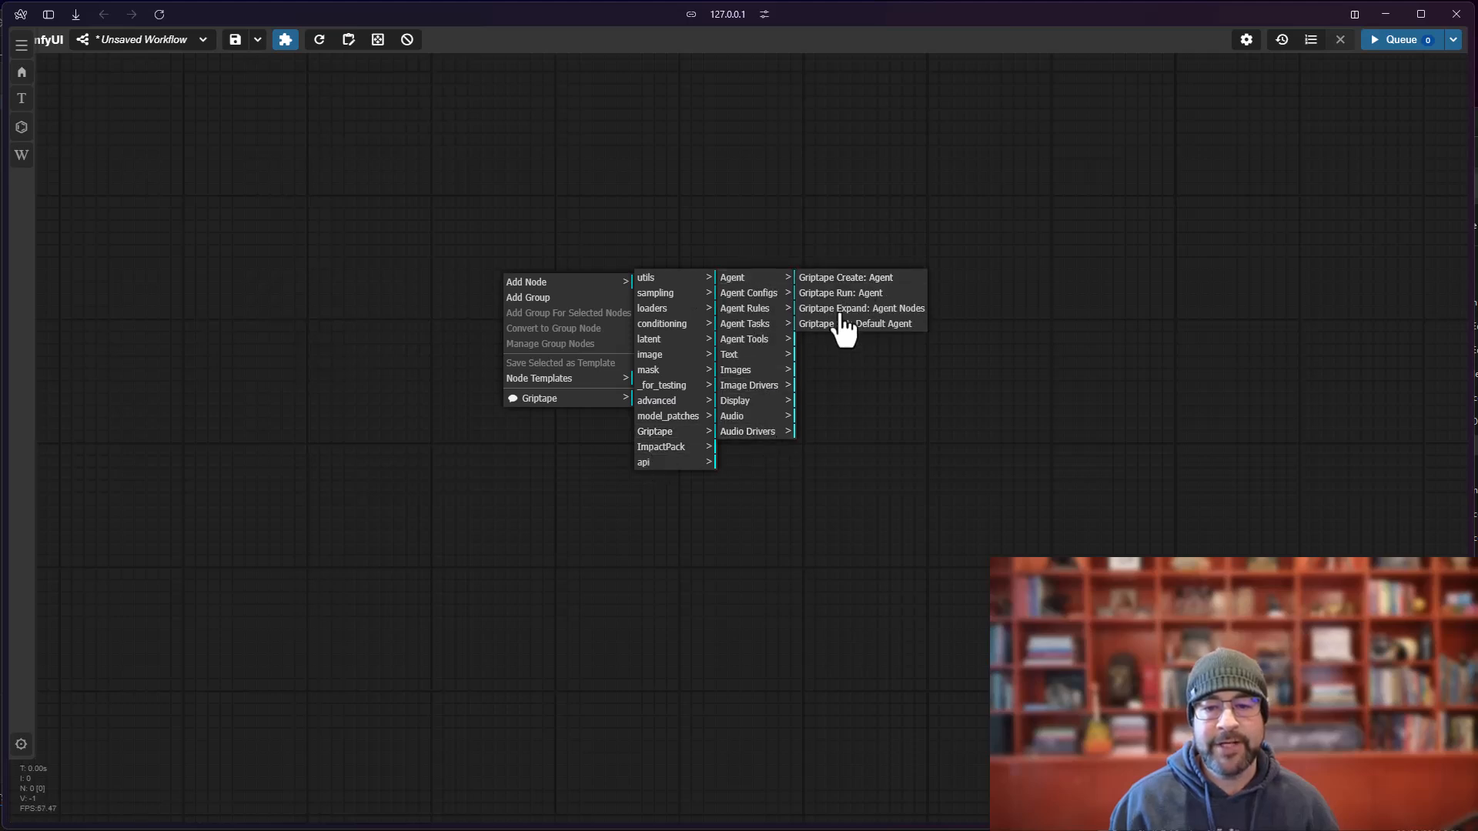
{"action": "left_click", "coordinate": [841, 292]}
{"action": "type", "text": "display"}
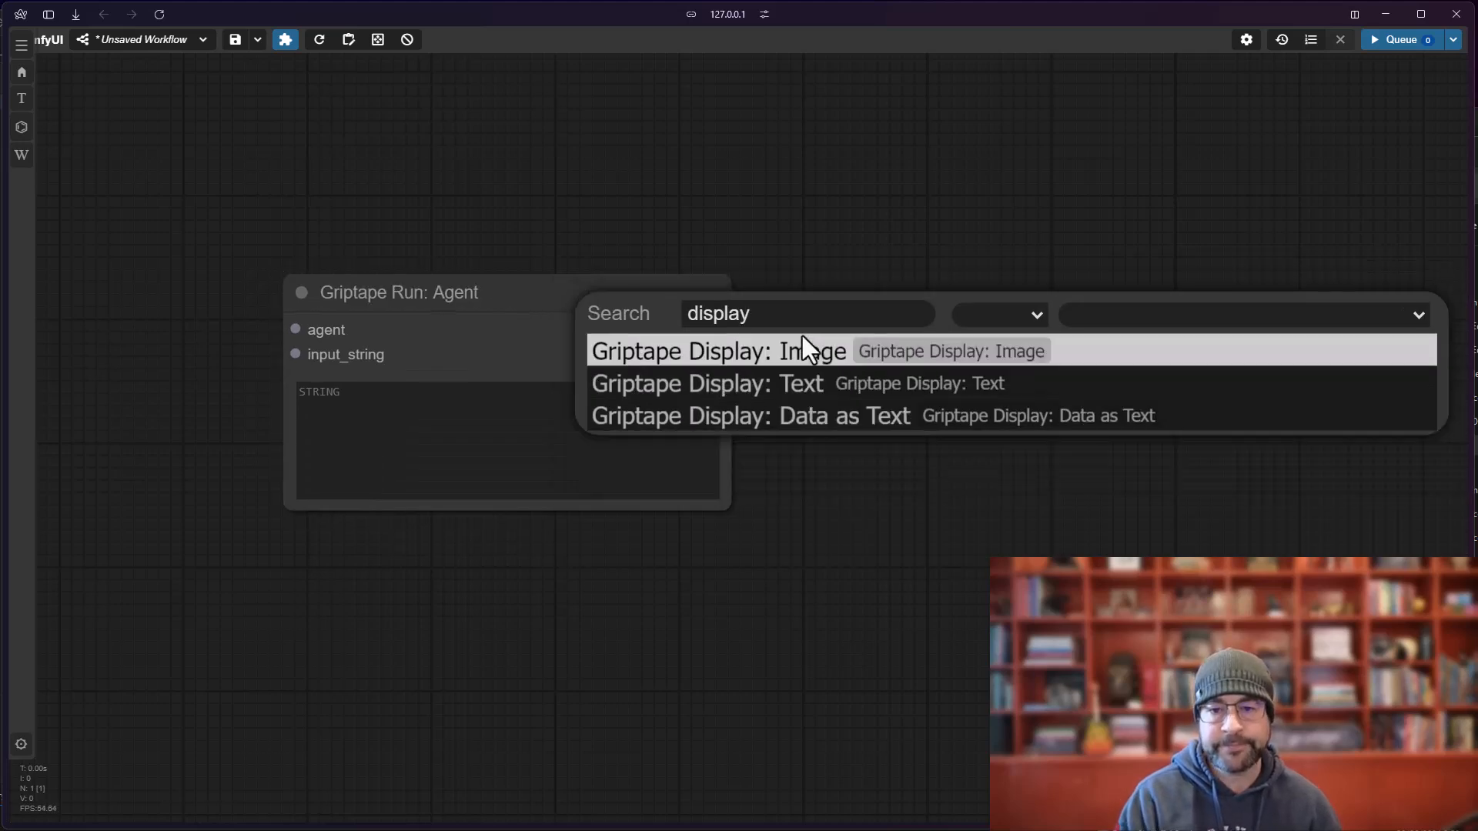
{"action": "left_click", "coordinate": [705, 383]}
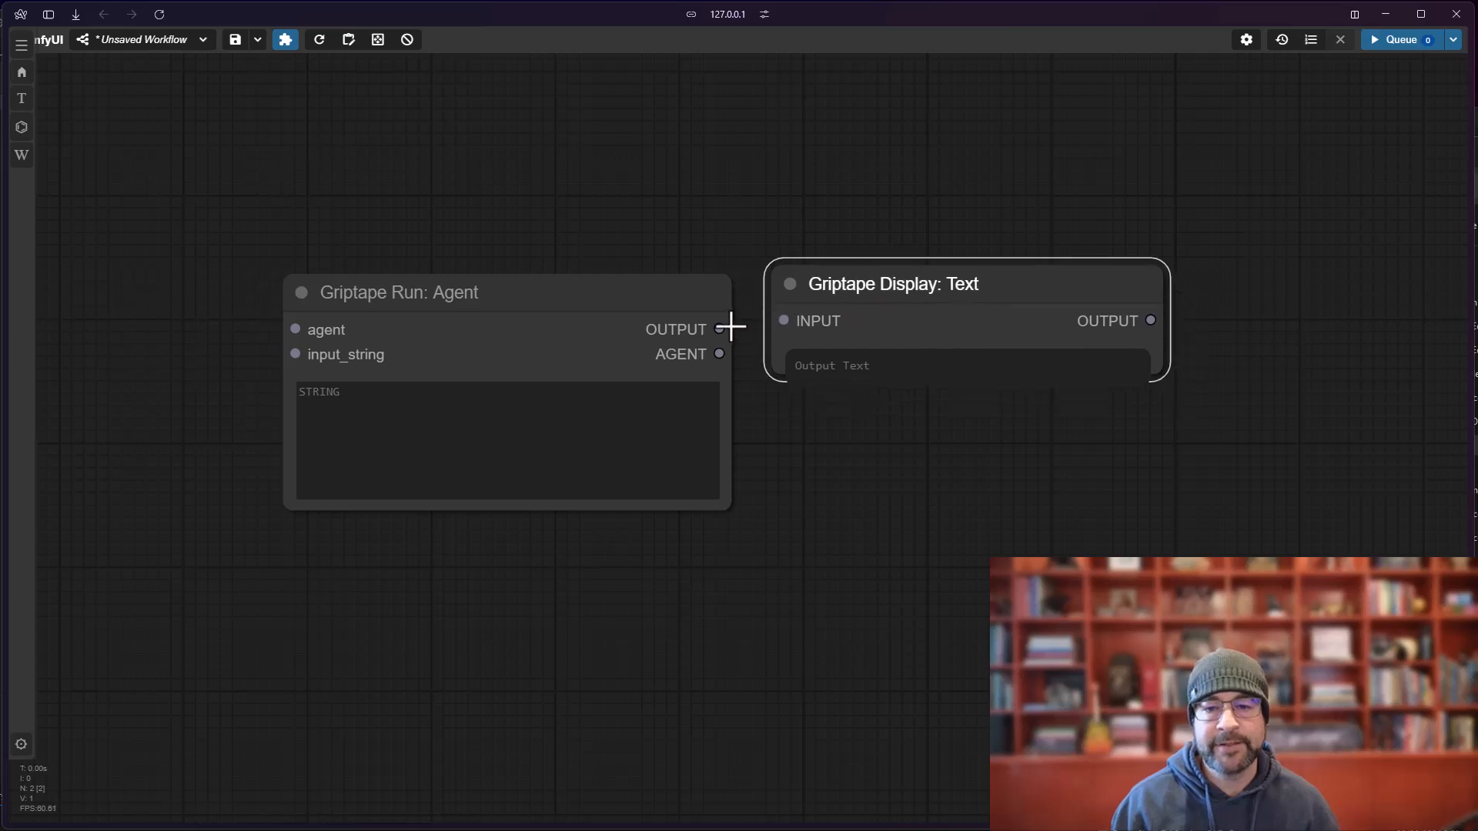
{"action": "left_click_drag", "start_coordinate": [719, 329], "coordinate": [820, 342]}
{"action": "type", "text": "What model are you?"}
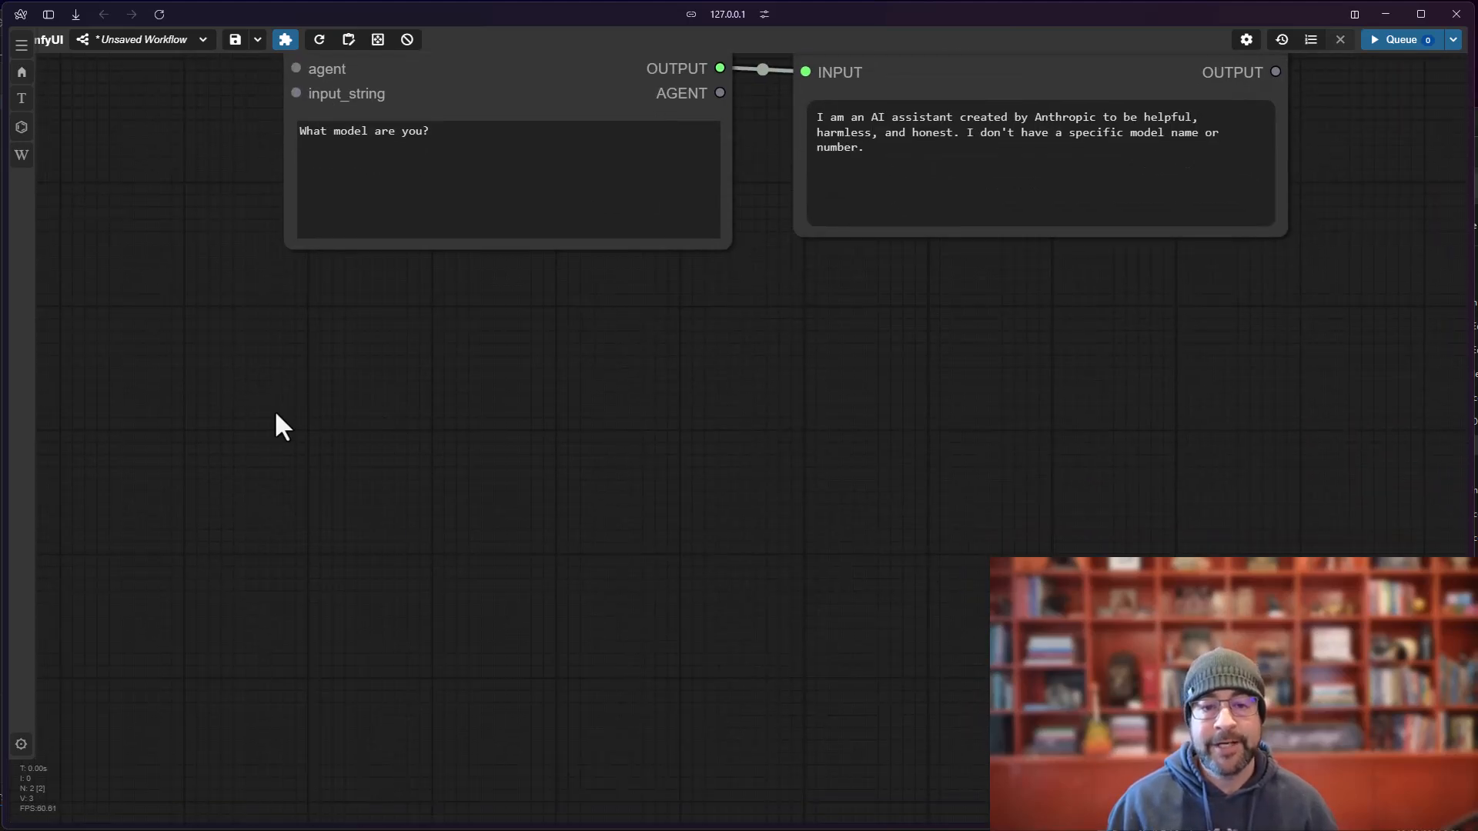
- Add a Griptape Set: Default Agent node and browse the Agent Configs submenu
{"action": "right_click", "coordinate": [287, 426]}
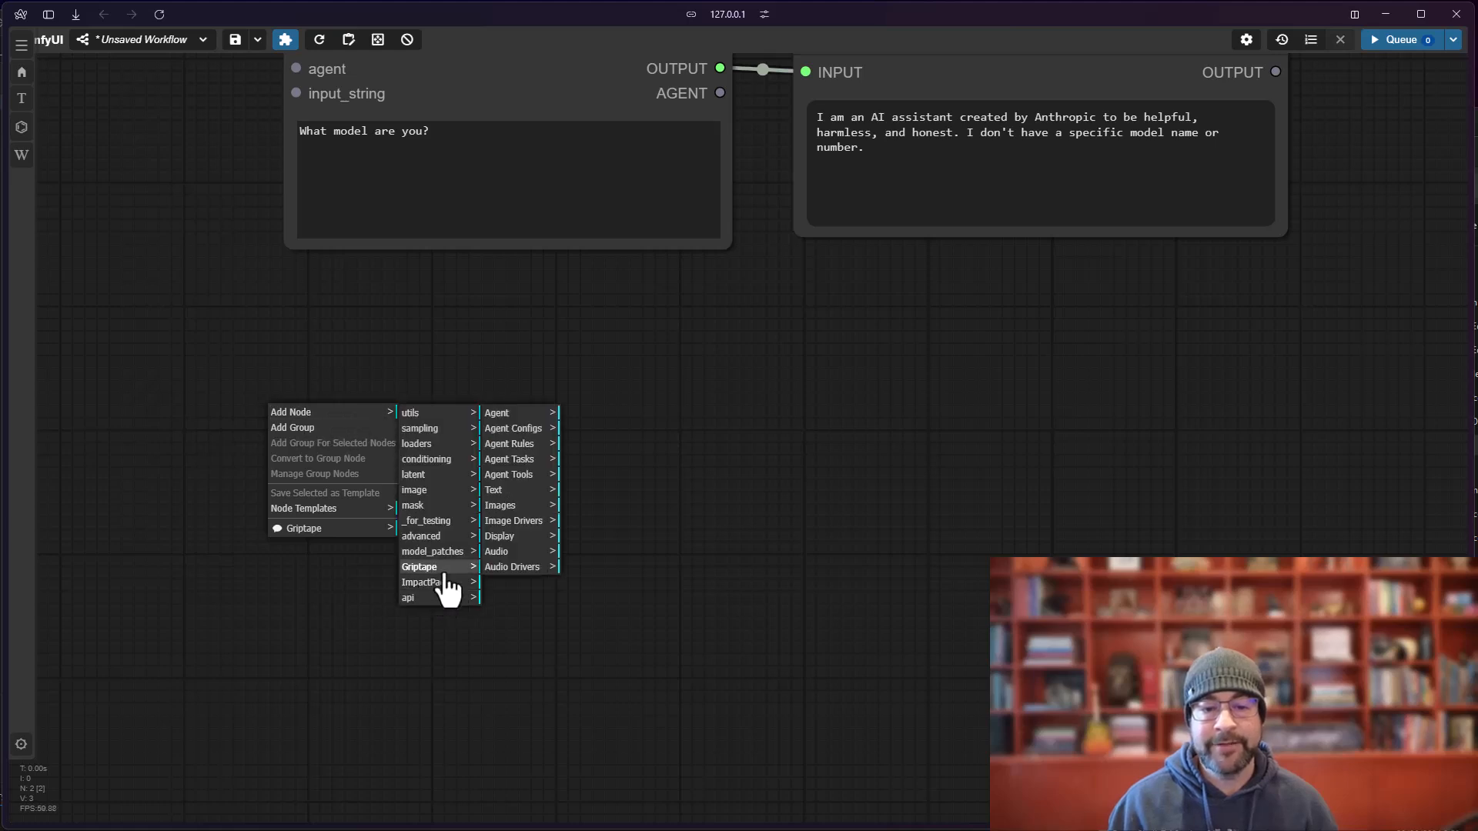
{"action": "mouse_move", "coordinate": [497, 413]}
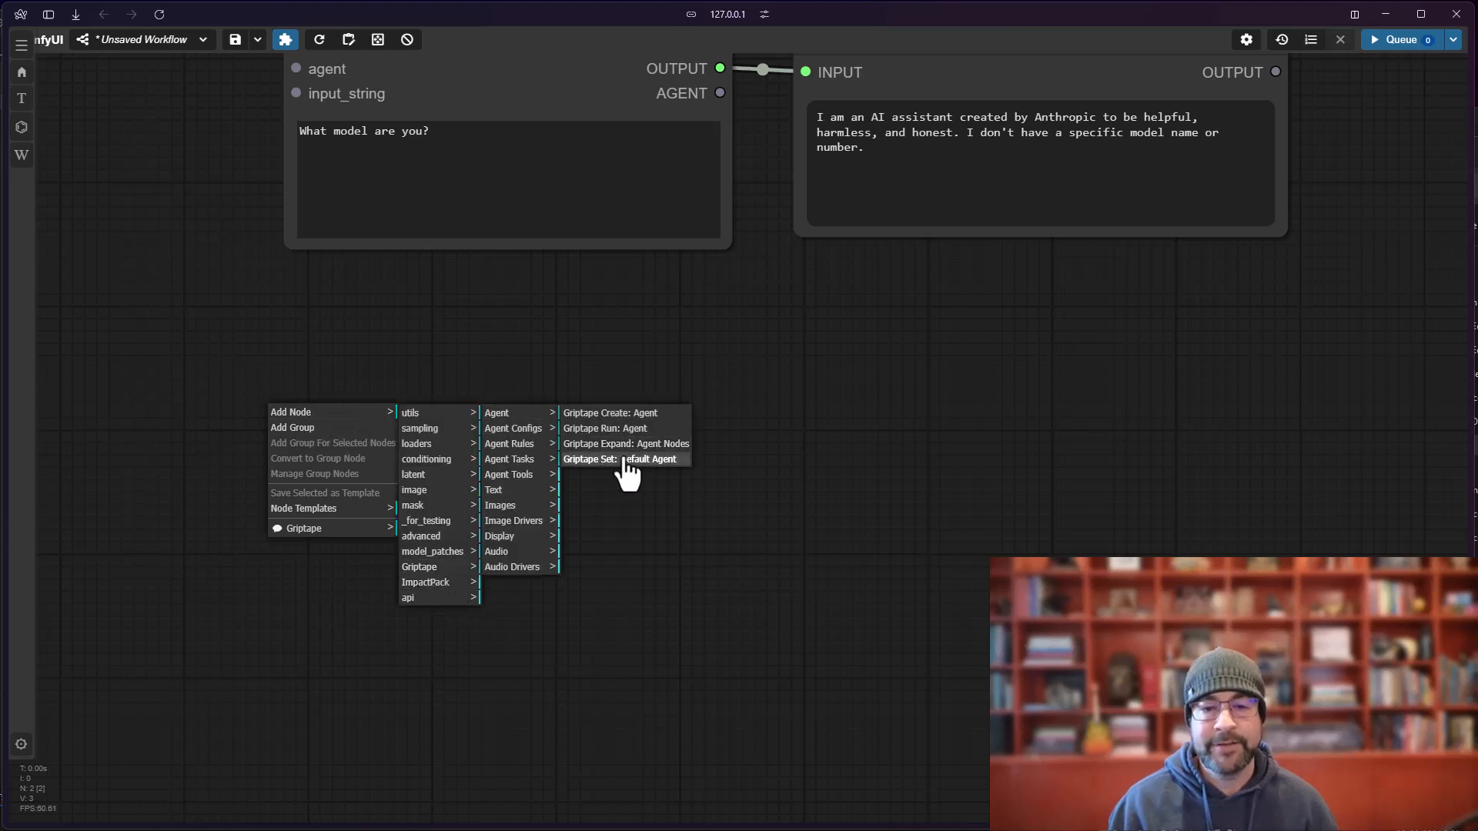
{"action": "left_click", "coordinate": [620, 459]}
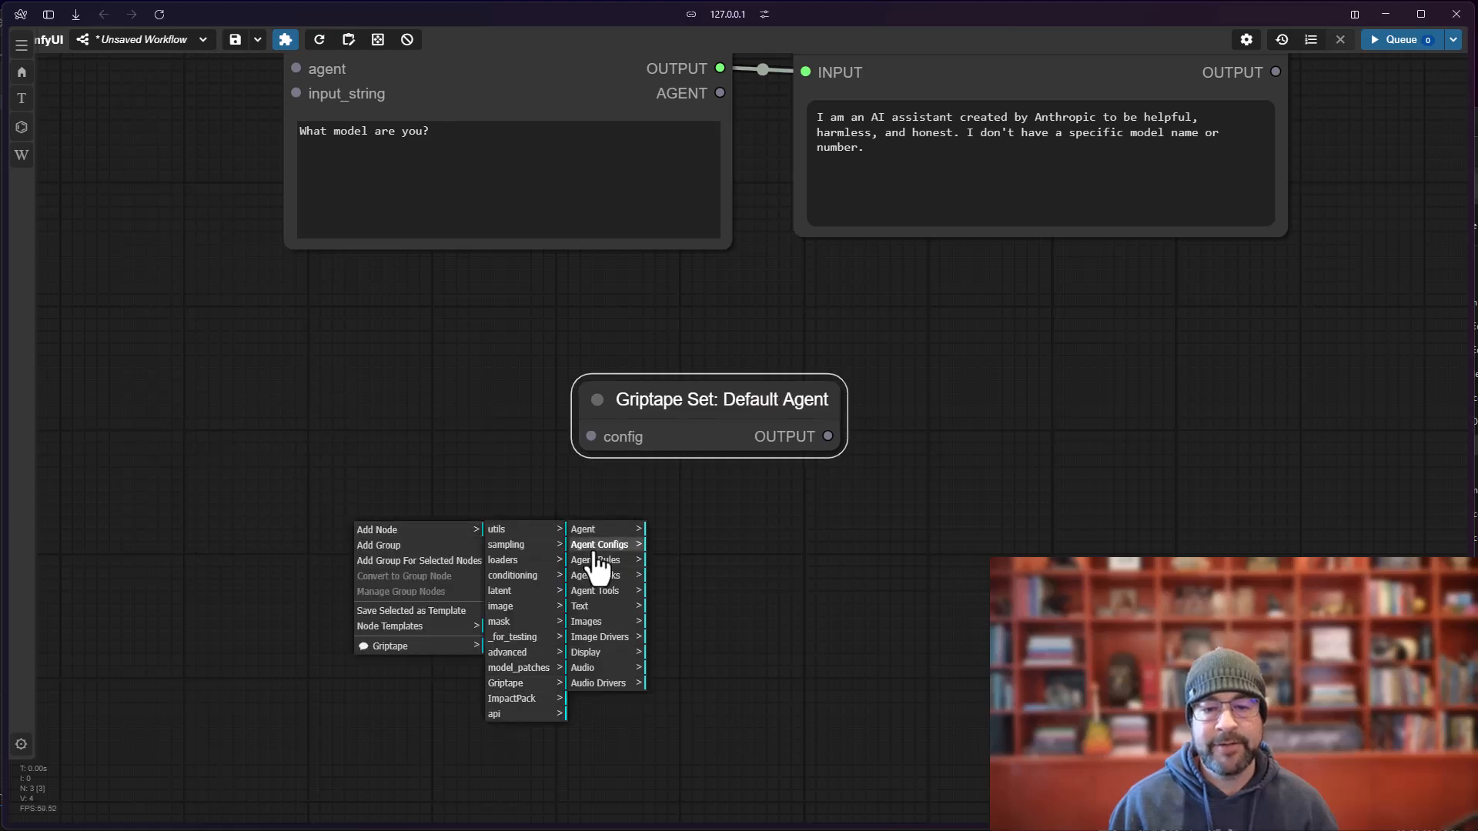
{"action": "left_click", "coordinate": [597, 545]}
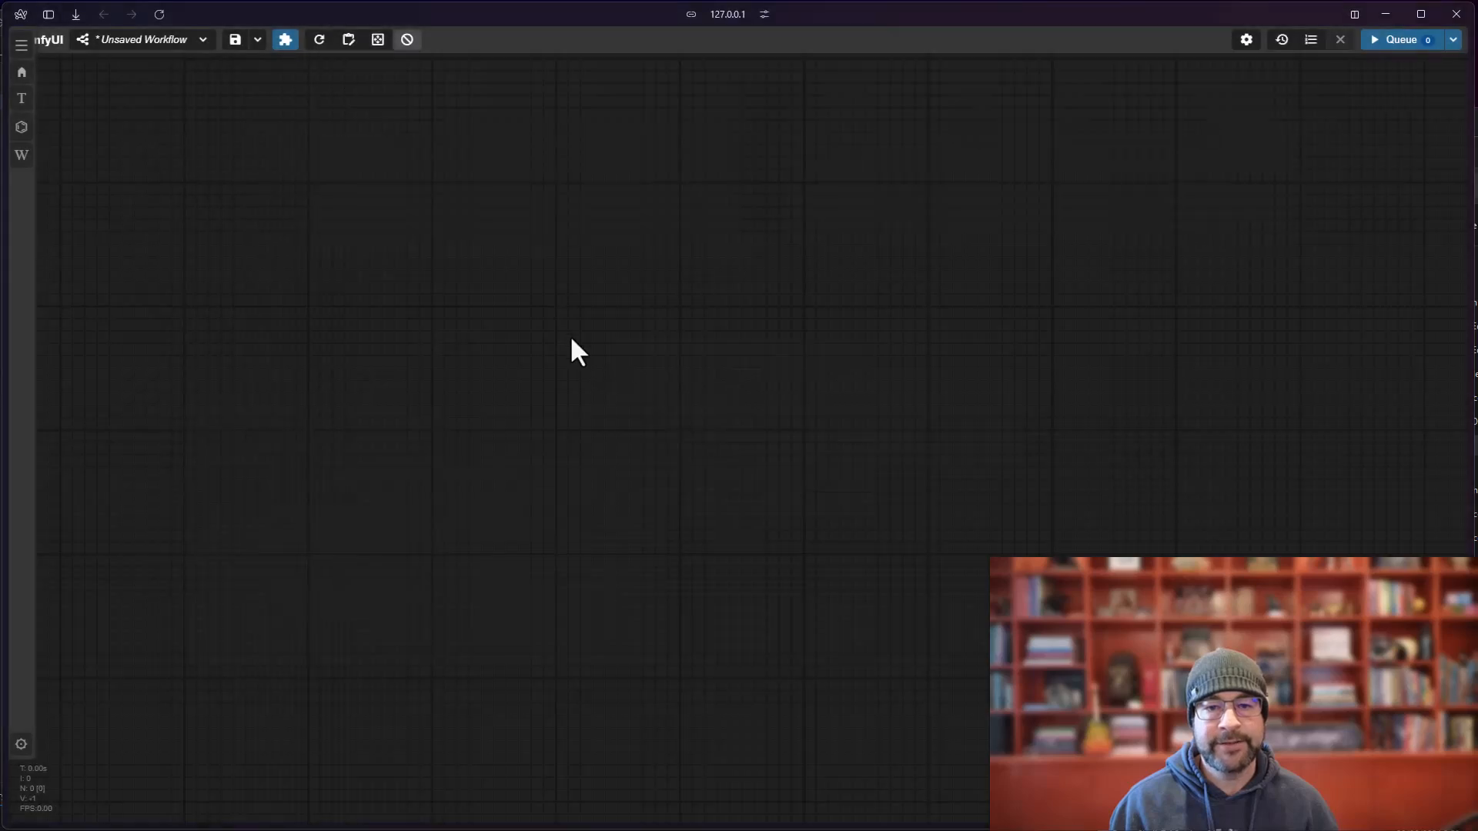
- Search 'disp' and add a Griptape Display: Text node for the run agent's output
{"action": "type", "text": "disp"}
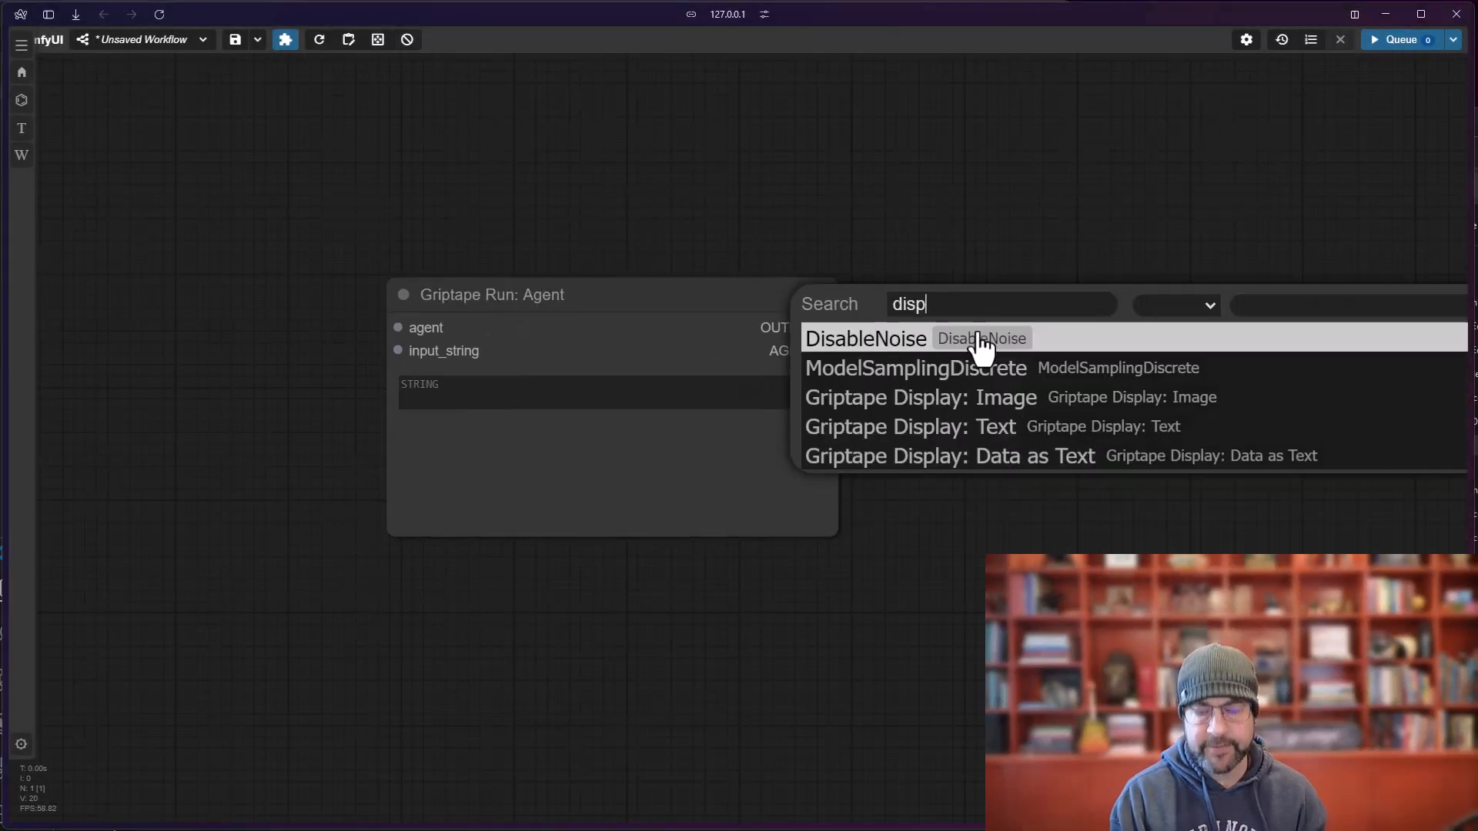
{"action": "left_click", "coordinate": [910, 427]}
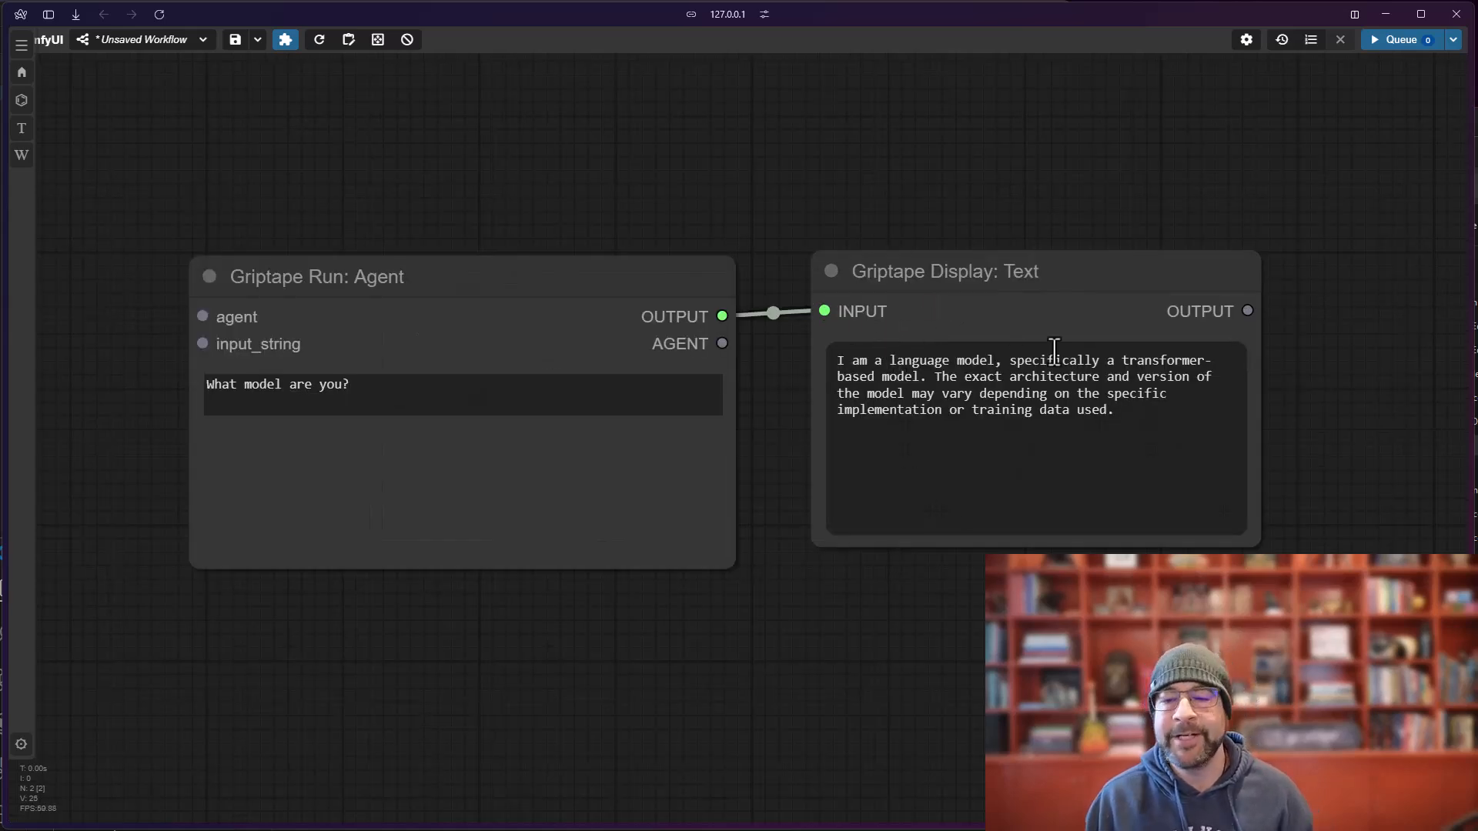
{"action": "mouse_move", "coordinate": [728, 164]}
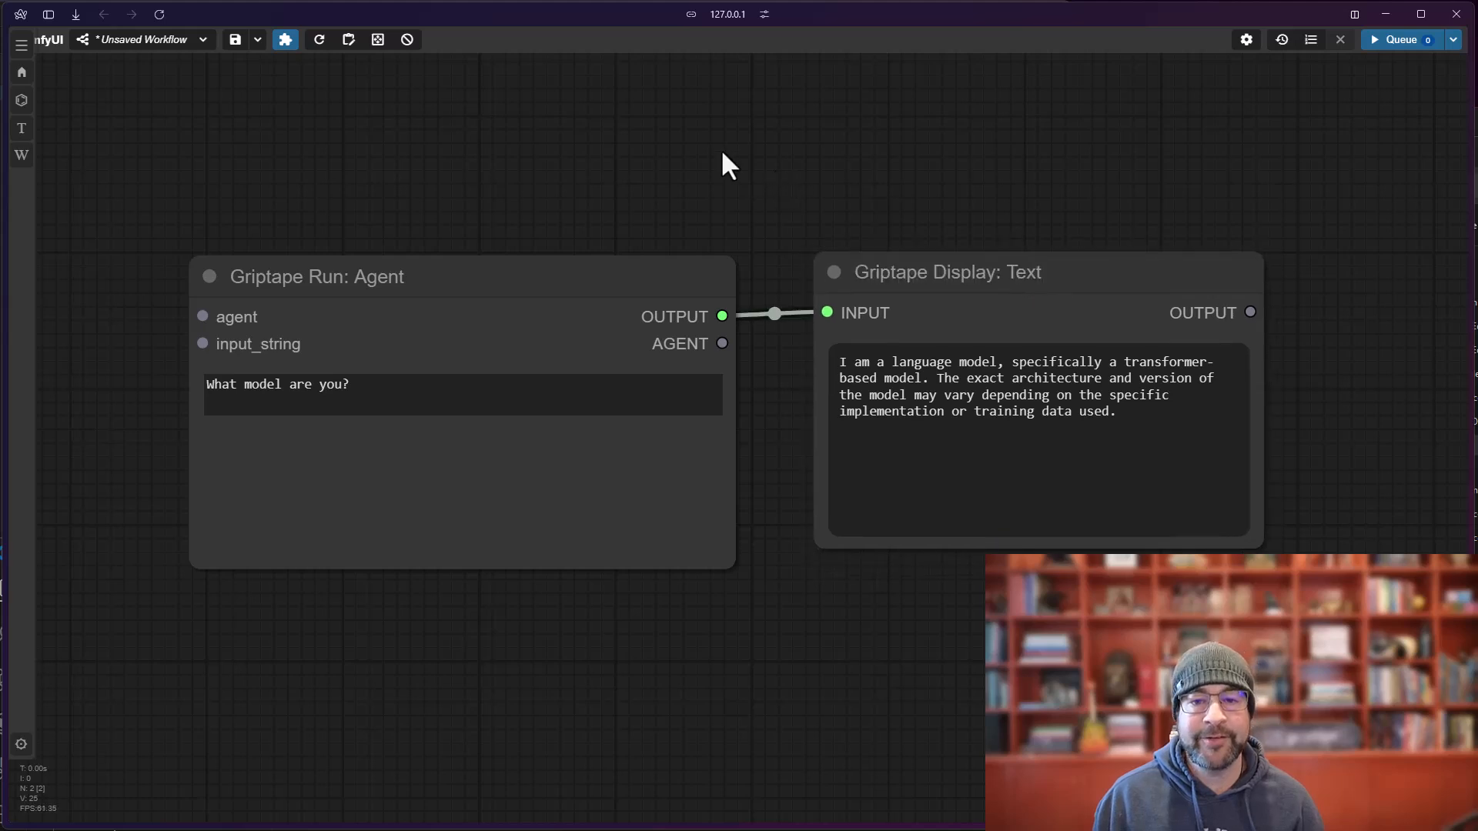
- Add Griptape Agent Config: Ollama and keep llava:latest as its prompt_model
{"action": "right_click", "coordinate": [725, 165]}
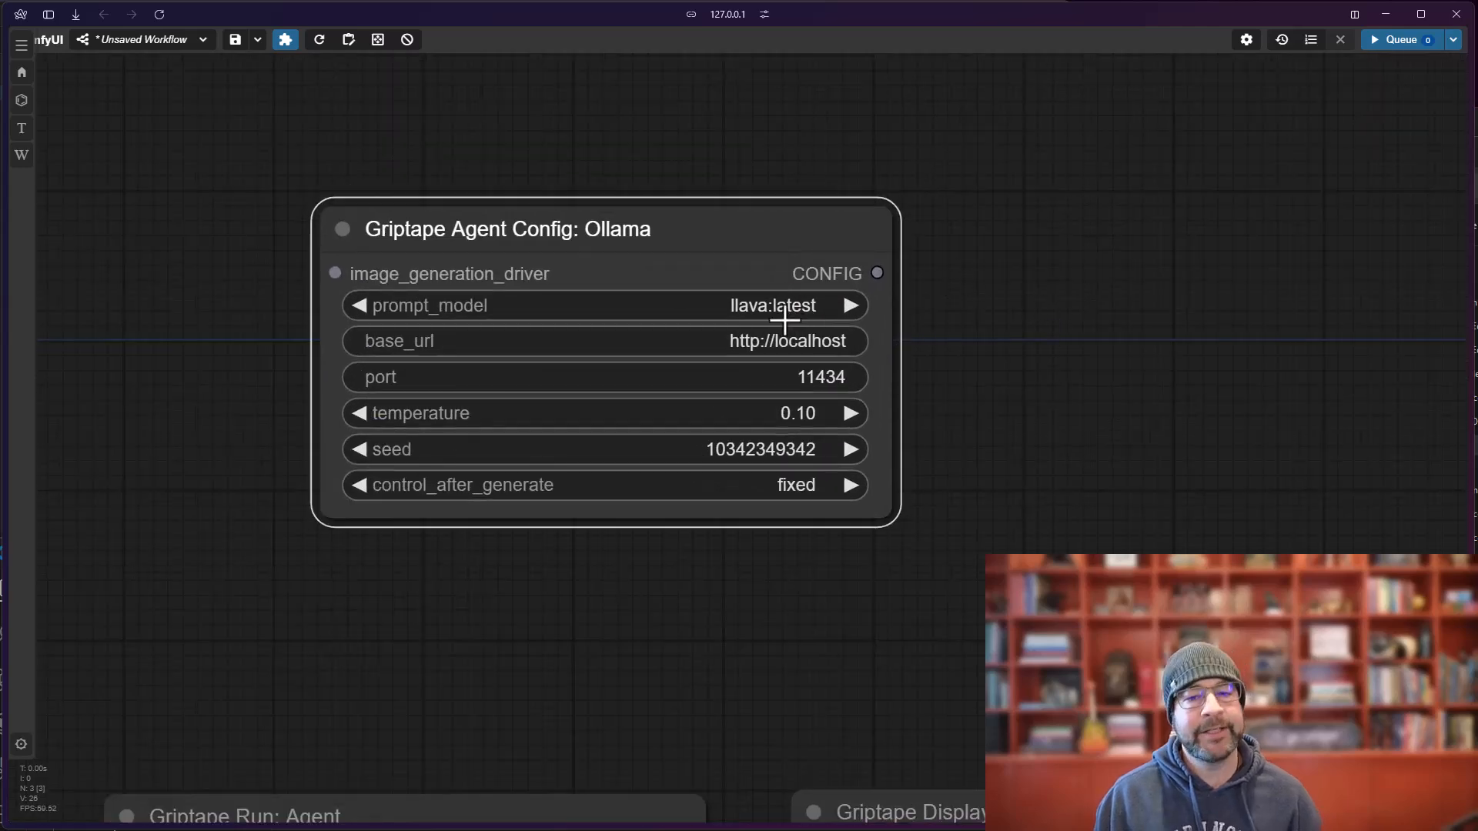
{"action": "left_click", "coordinate": [773, 305]}
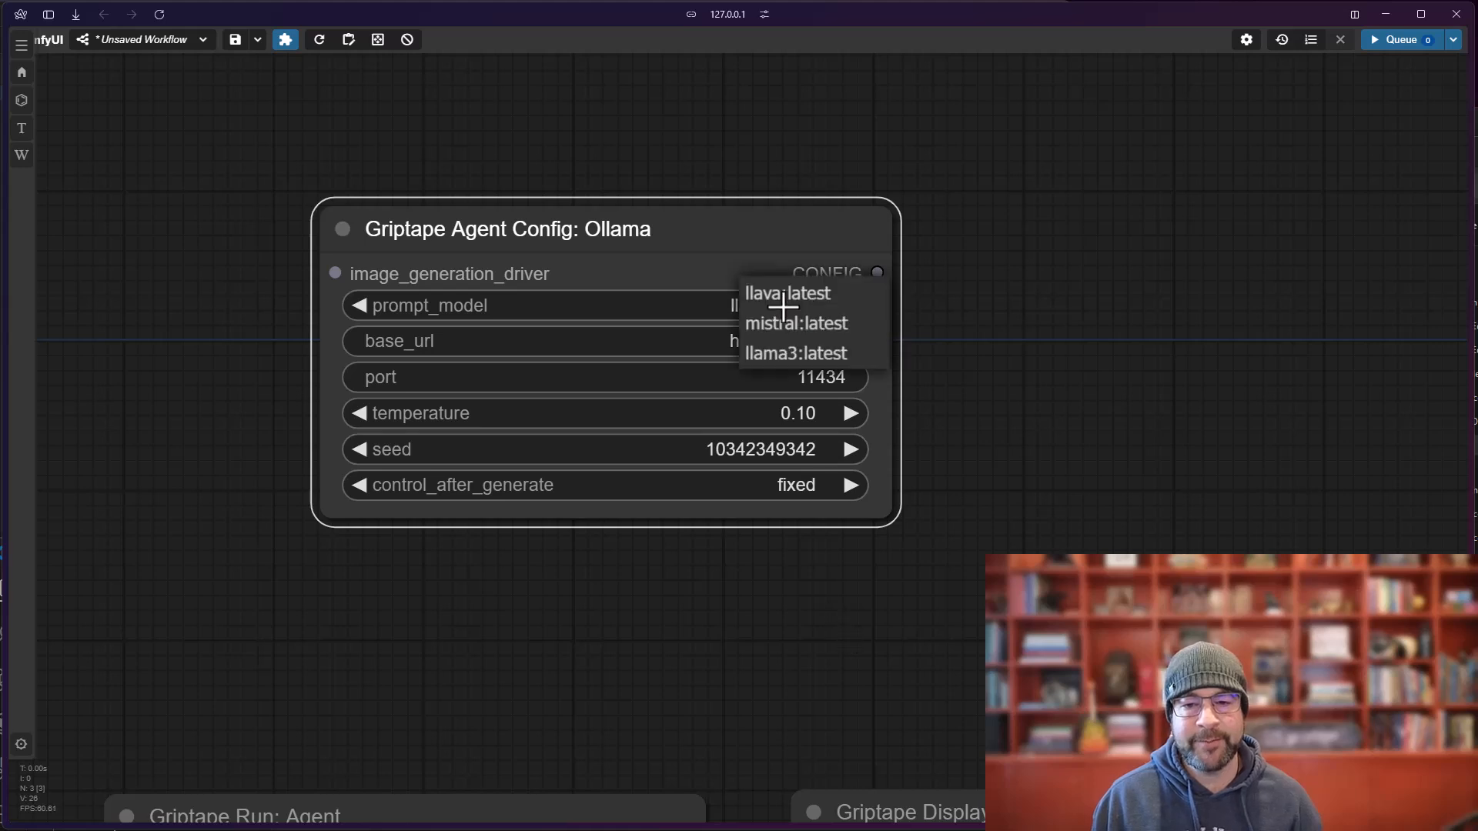
{"action": "left_click", "coordinate": [787, 292]}
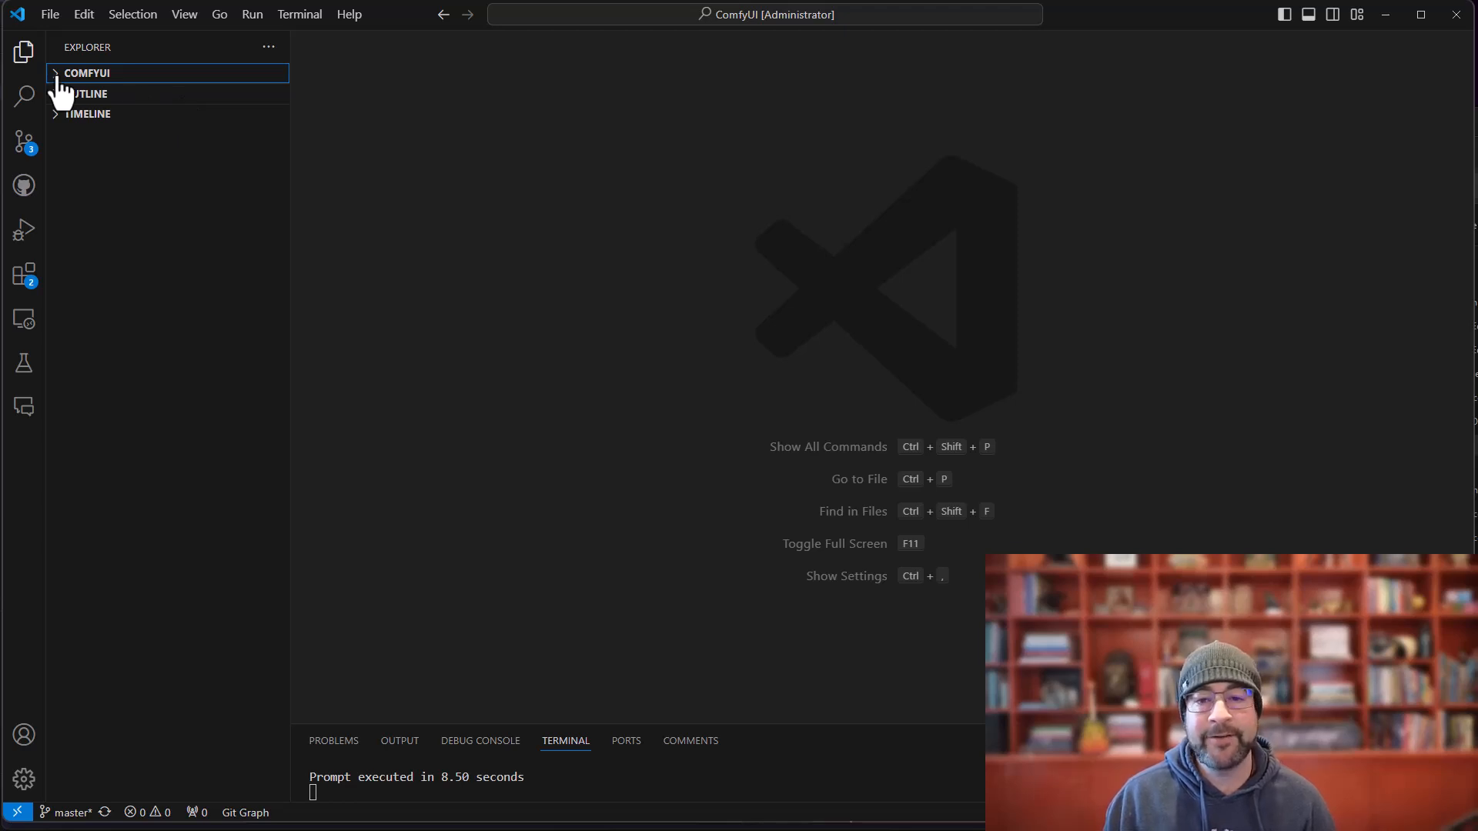
- Expand ComfyUI > custom_nodes > ComfyUI-Griptape in the Explorer to reach griptape_config.json
{"action": "left_click", "coordinate": [87, 72]}
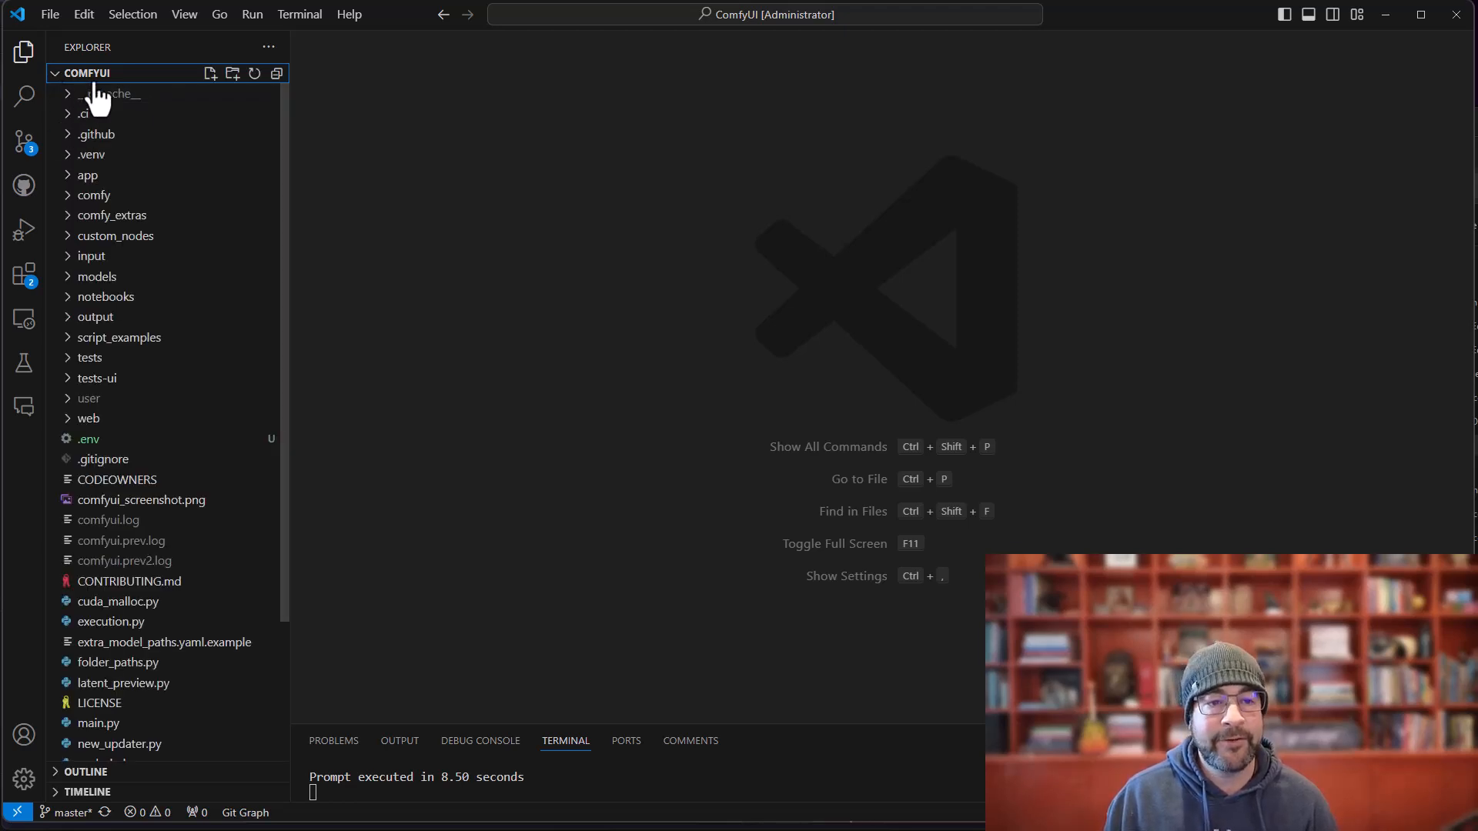
{"action": "mouse_move", "coordinate": [115, 236]}
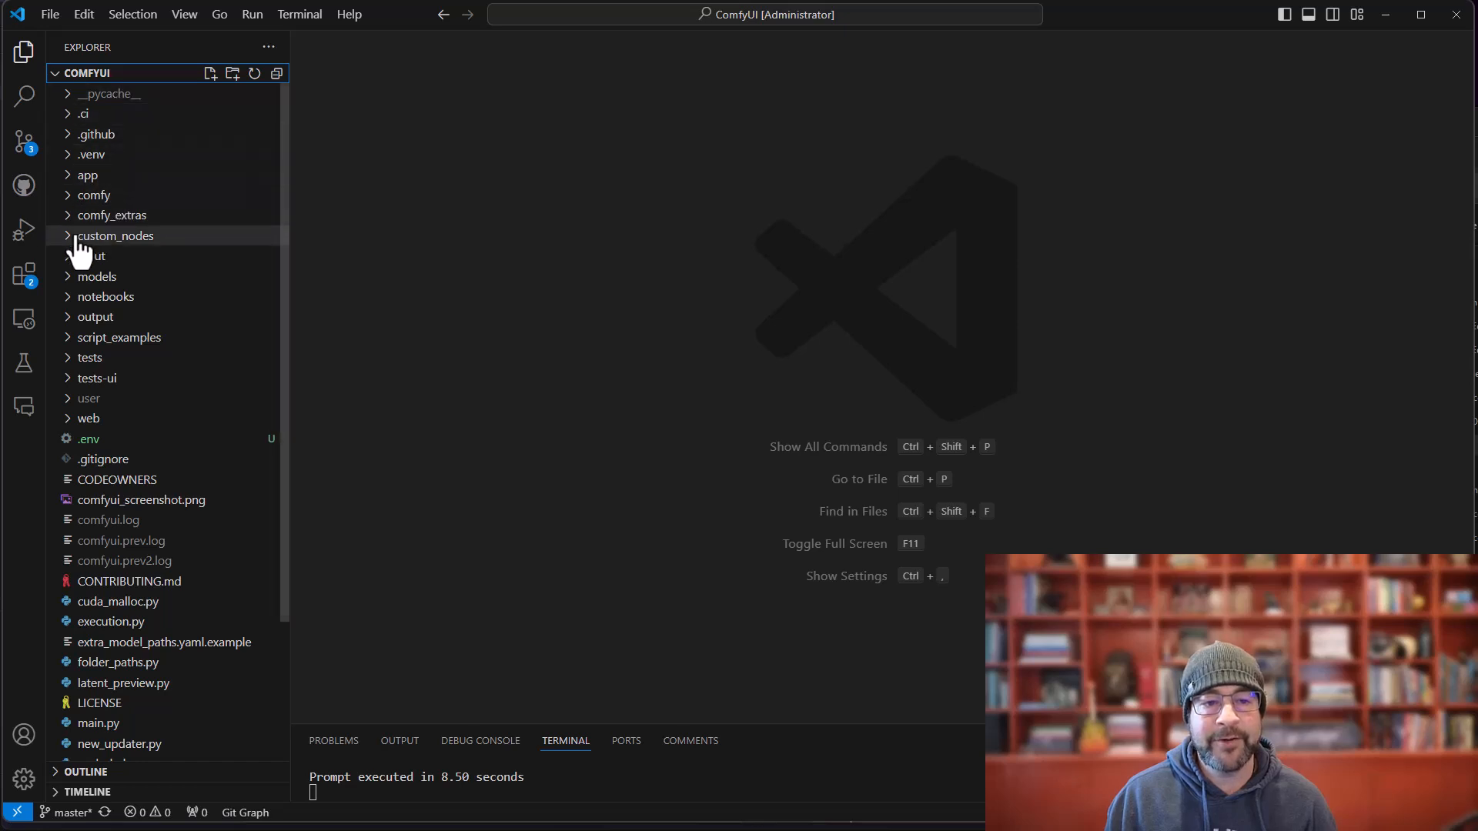
{"action": "left_click", "coordinate": [116, 235]}
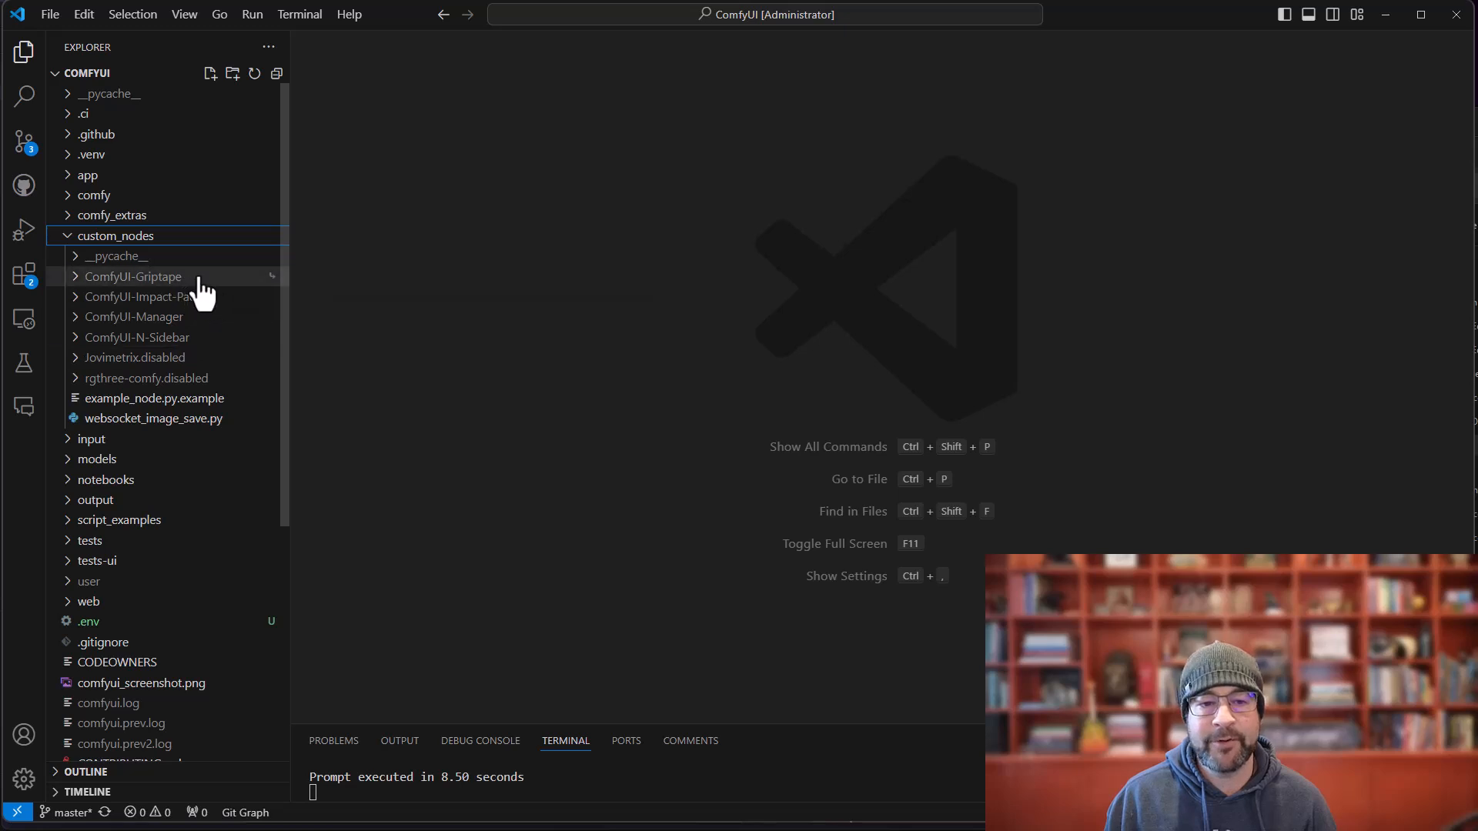
{"action": "left_click", "coordinate": [132, 275]}
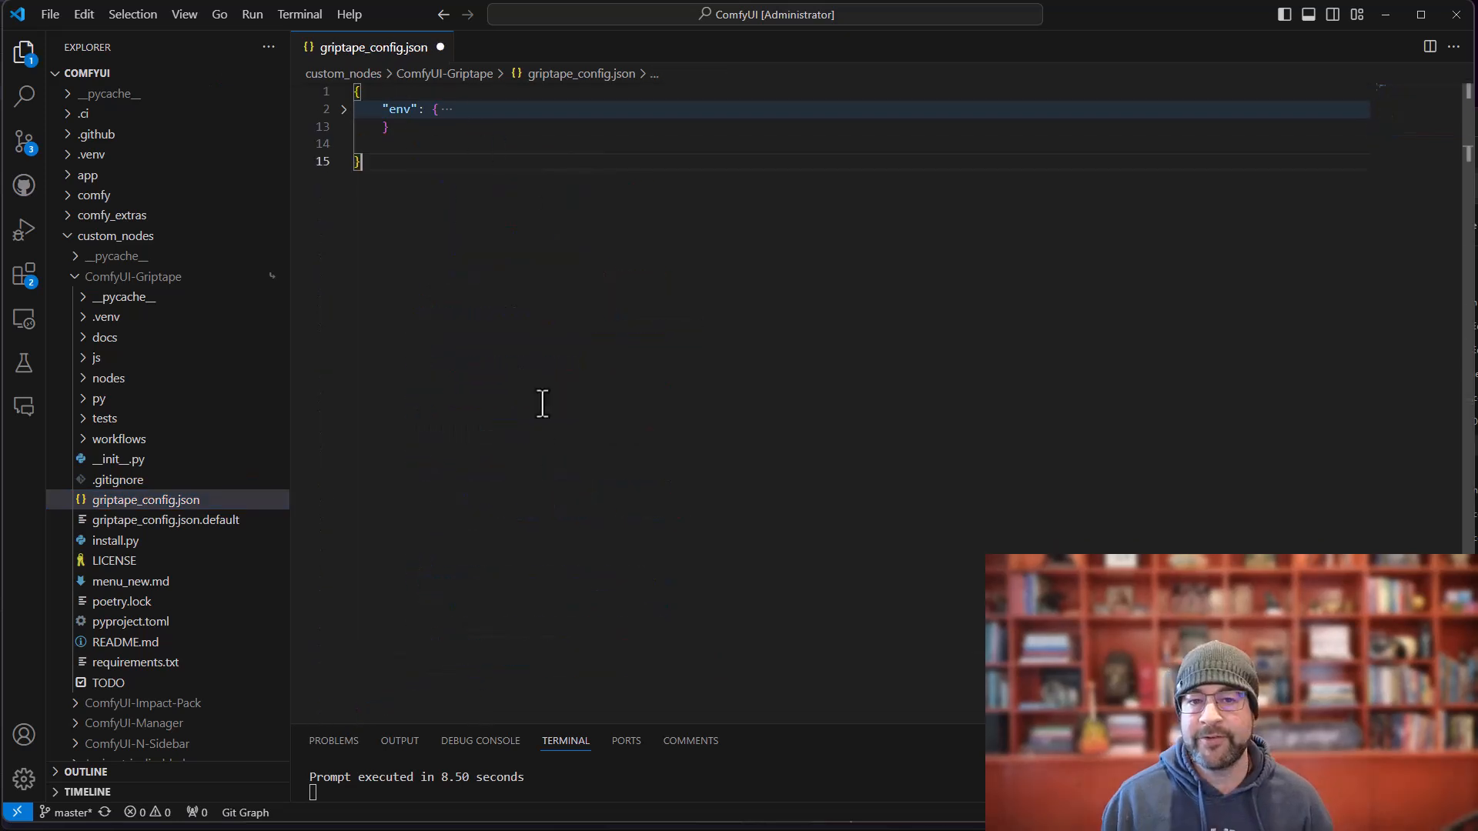
{"action": "mouse_move", "coordinate": [574, 462]}
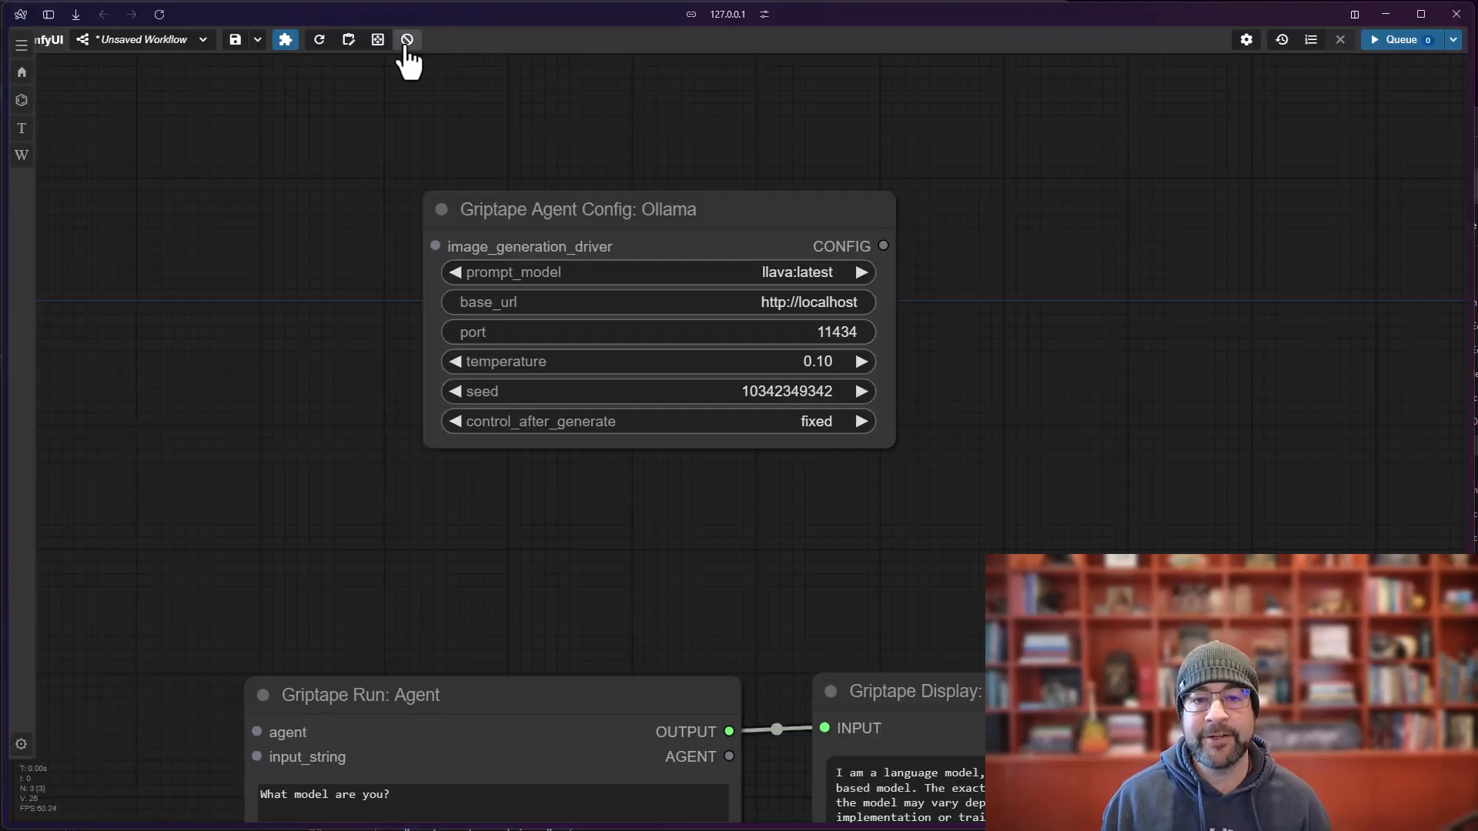
- Clear all nodes from the workflow and bring up the add-node menu on the empty canvas
{"action": "left_click", "coordinate": [407, 39]}
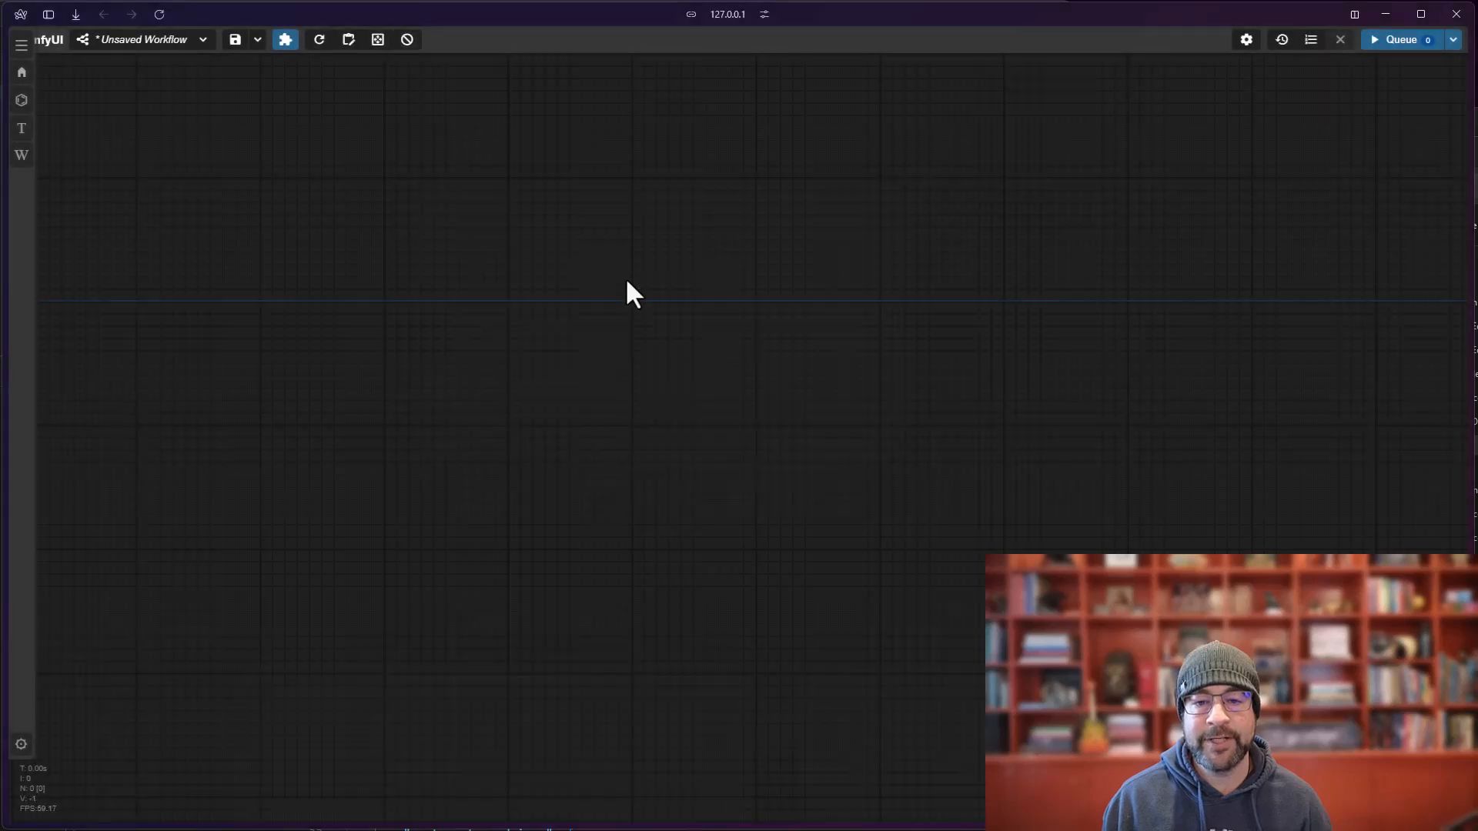
{"action": "right_click", "coordinate": [631, 292]}
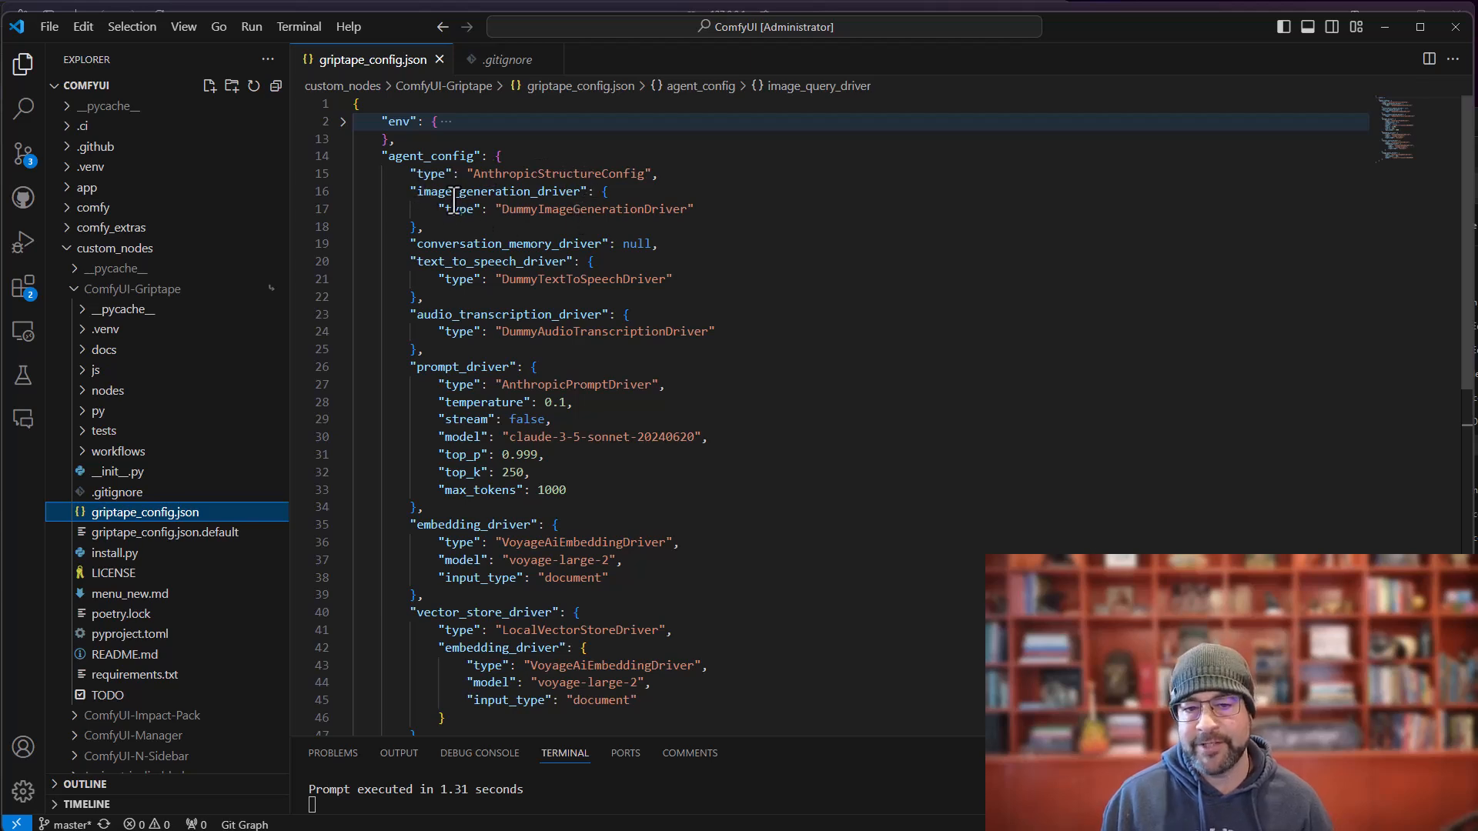
- Scroll through the Anthropic agent_config block using claude-3-5-sonnet-20240620 in griptape_config.json
{"action": "scroll", "scroll_direction": "down", "scroll_amount": 3}
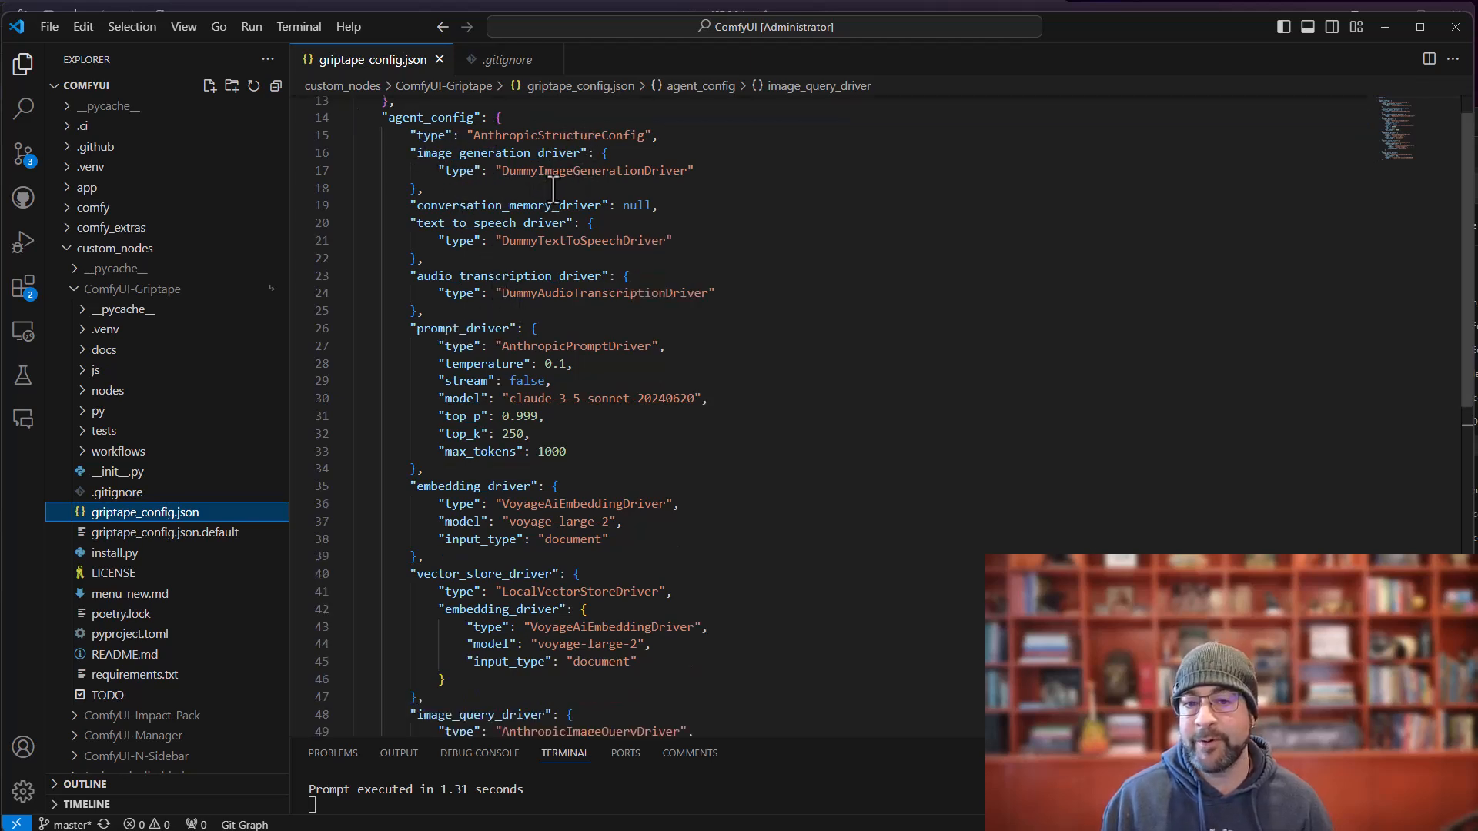
{"action": "scroll", "scroll_direction": "down", "scroll_amount": 3}
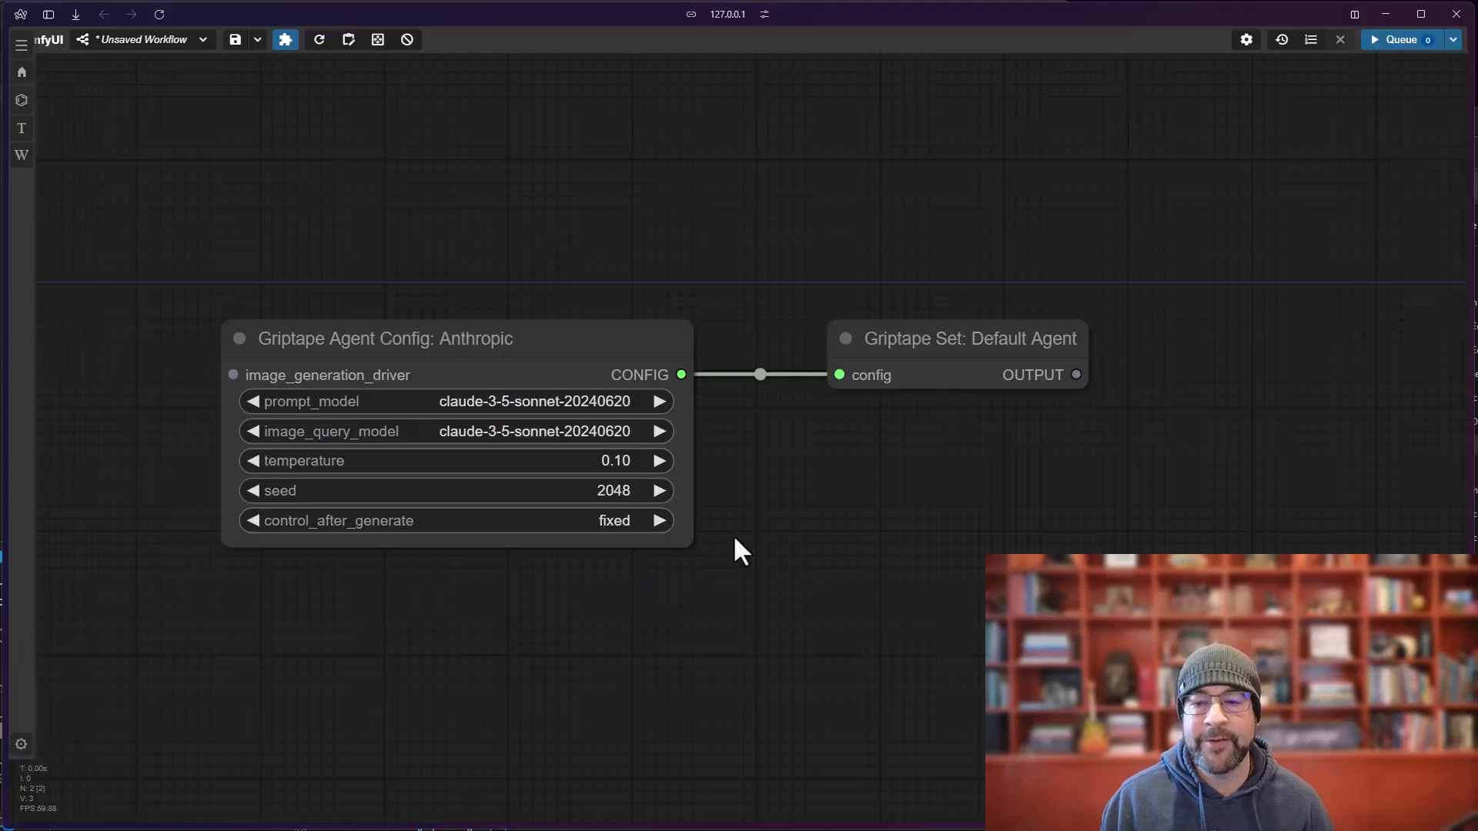
{"action": "mouse_move", "coordinate": [527, 329]}
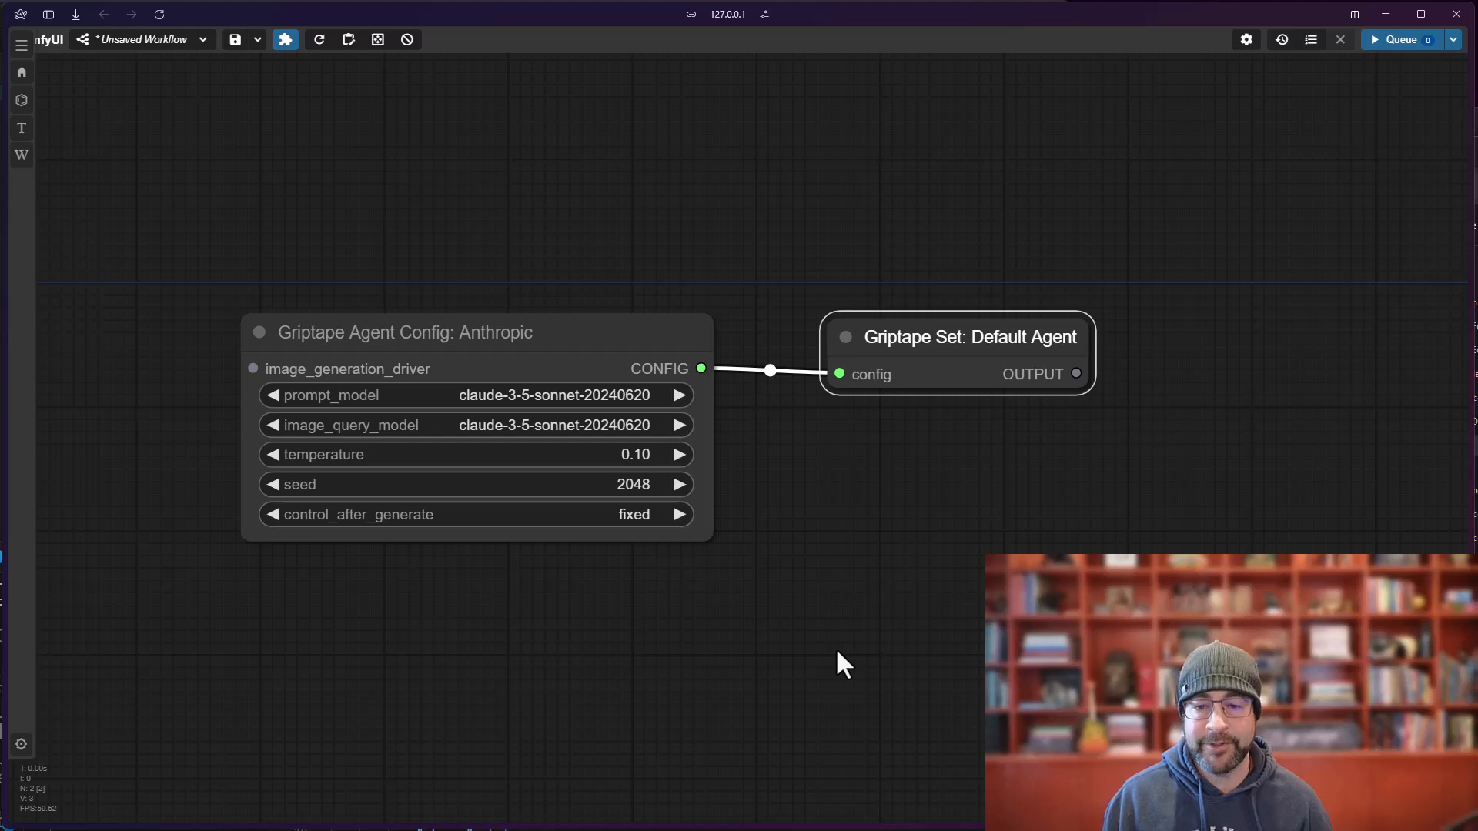
{"action": "mouse_move", "coordinate": [801, 665]}
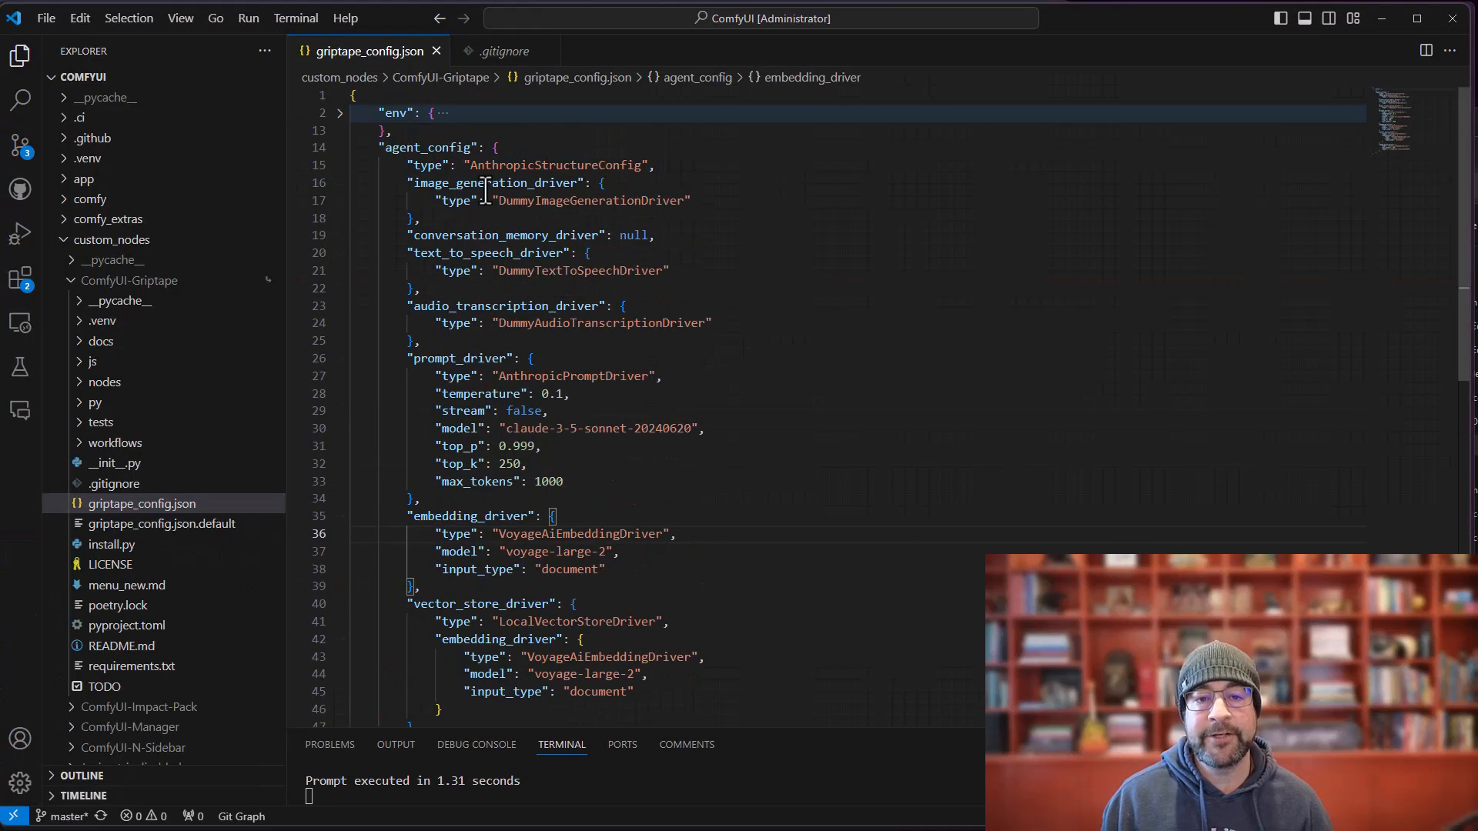
{"action": "mouse_move", "coordinate": [370, 51]}
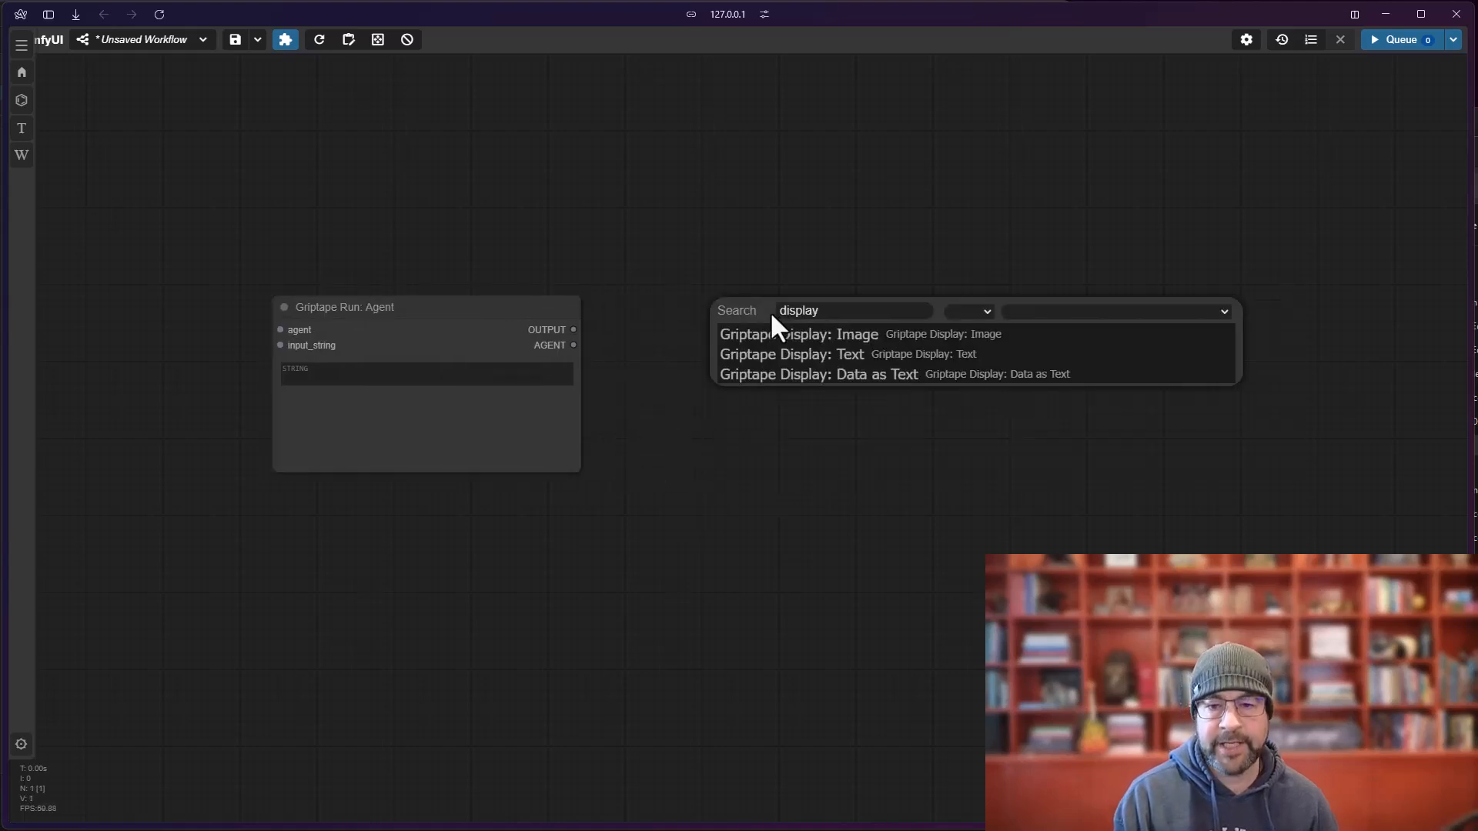
- Add a Griptape Display: Text node to show the agent's GPT-4 reply
{"action": "left_click", "coordinate": [790, 354]}
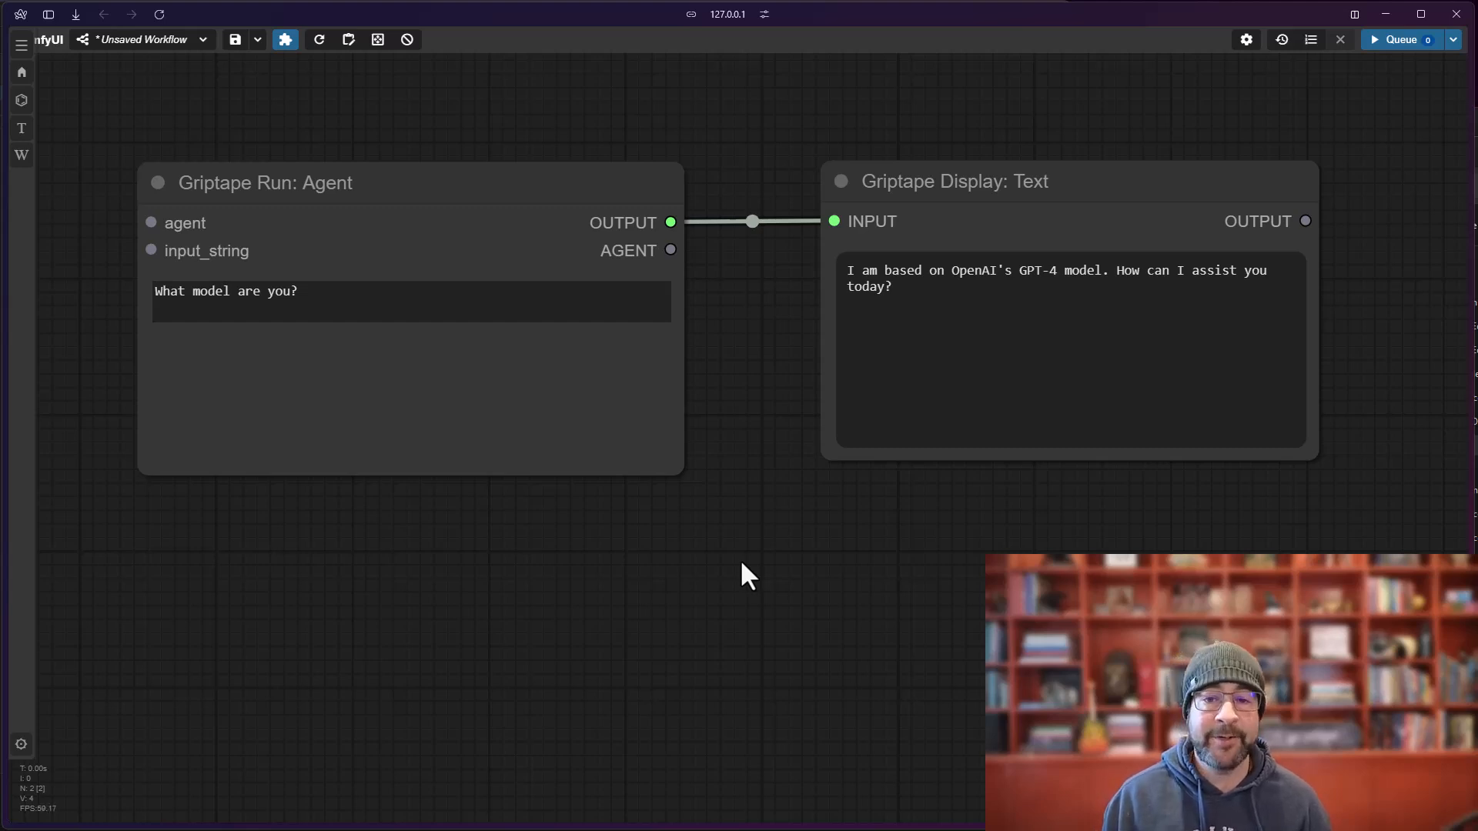
{"action": "mouse_move", "coordinate": [705, 539]}
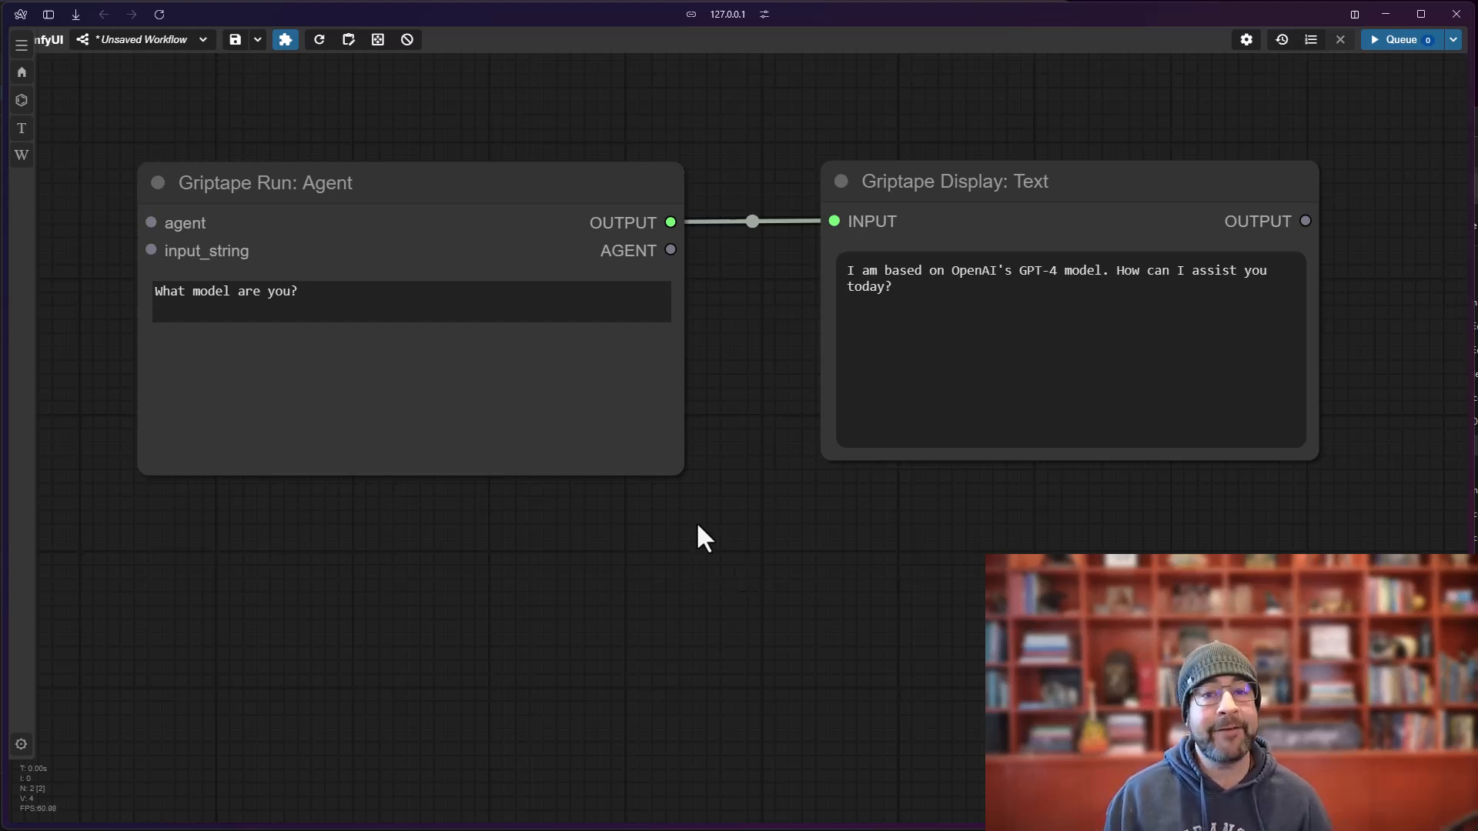